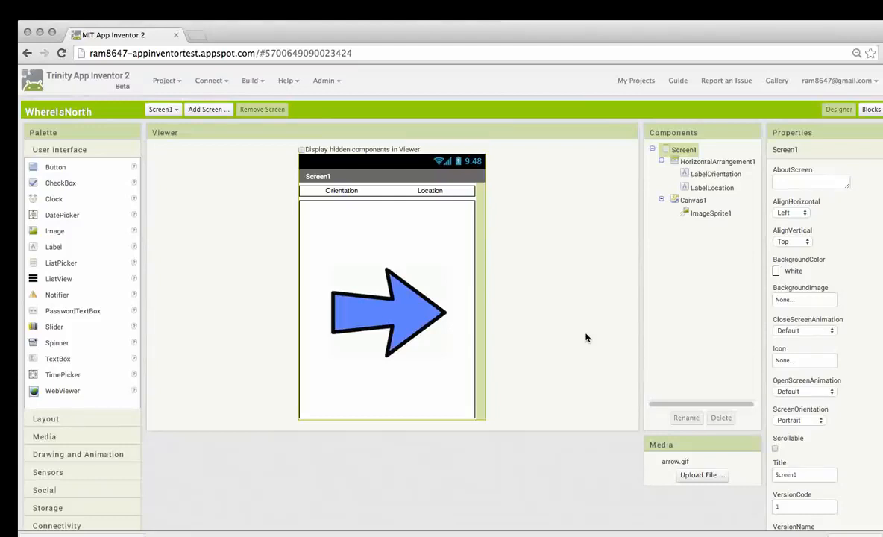
mouse_move(535, 211)
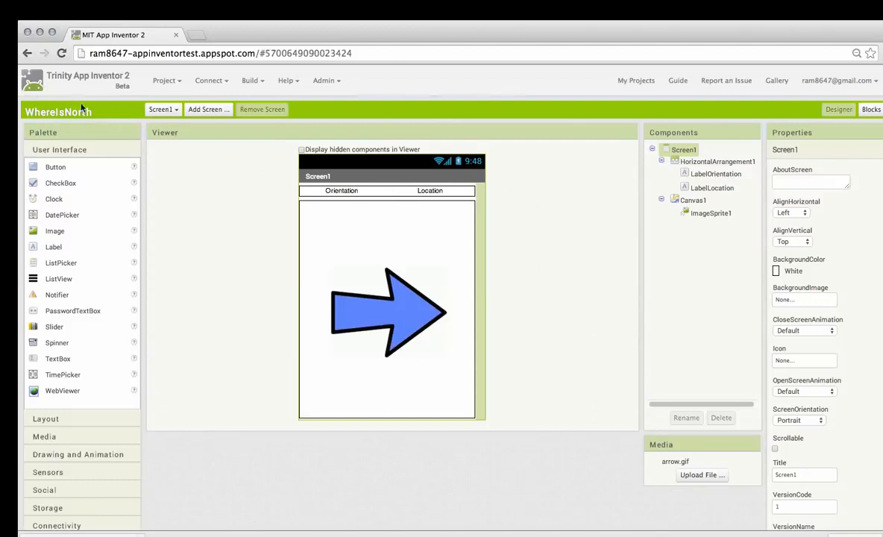
mouse_move(582, 150)
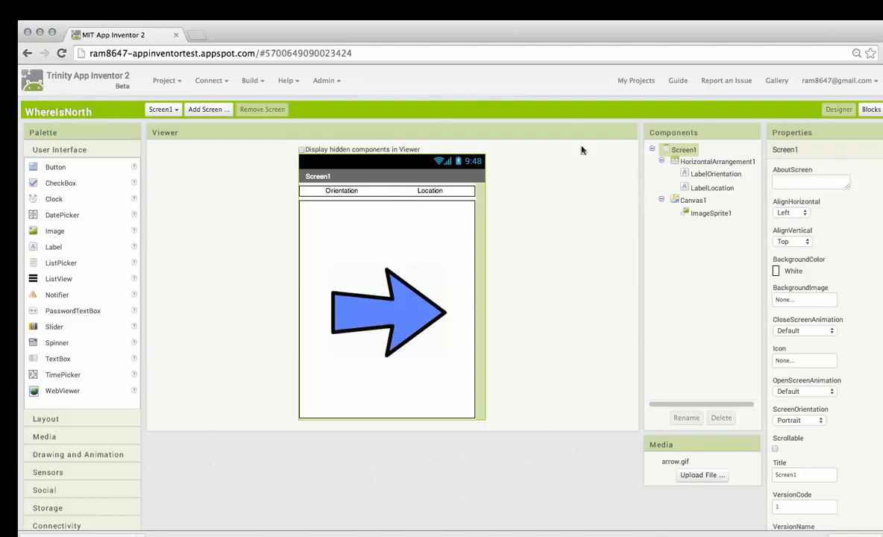
mouse_move(573, 251)
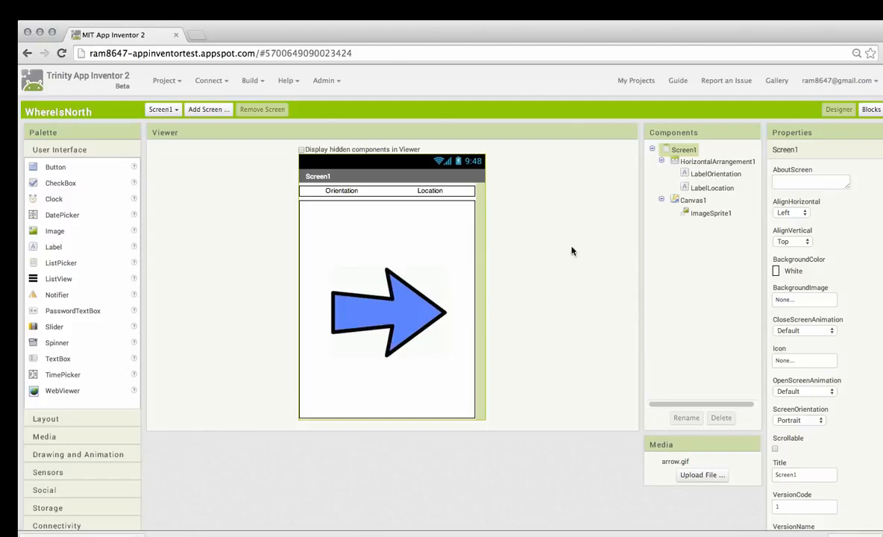
mouse_move(343, 285)
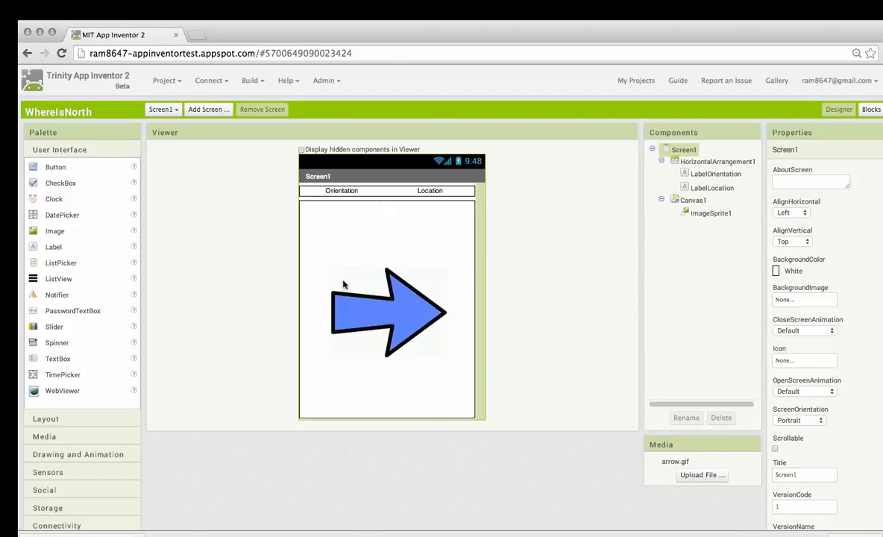
mouse_move(397, 303)
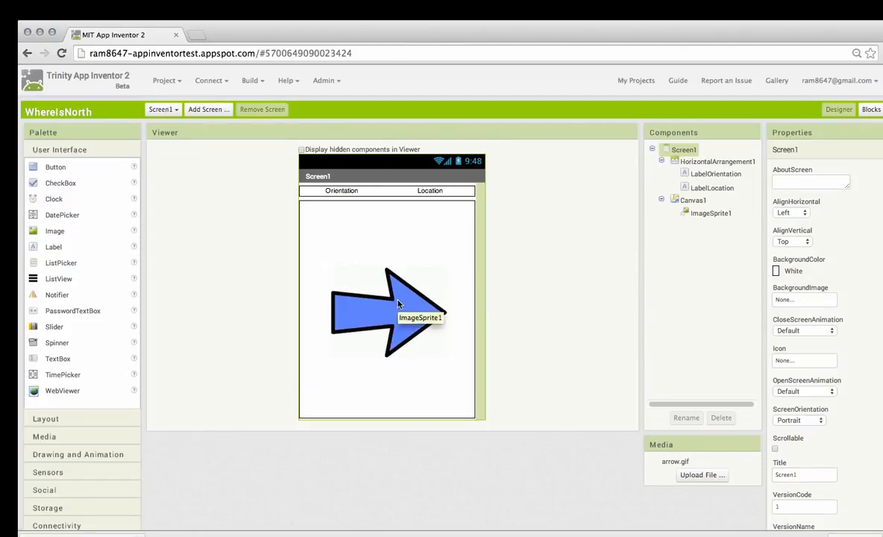
Inspect the properties of the arrow sprite and the Orientation and Location labels
left_click(711, 213)
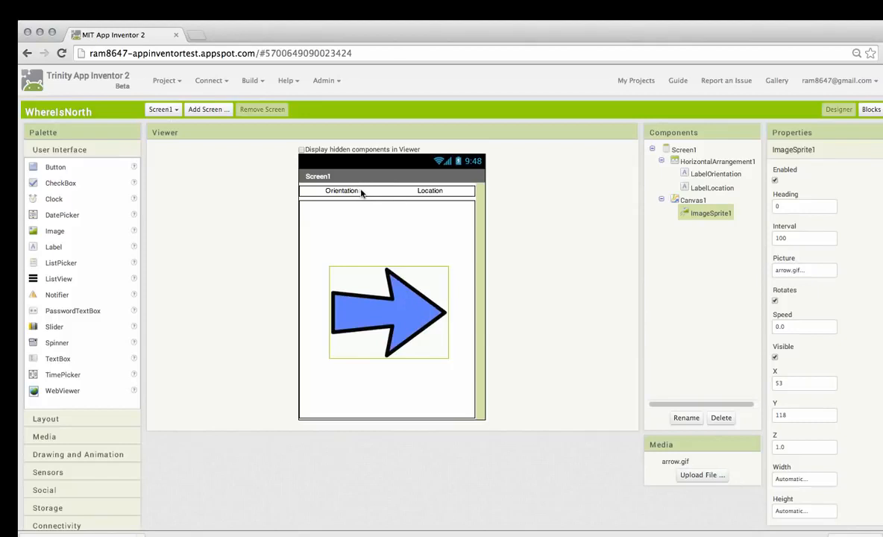
left_click(341, 190)
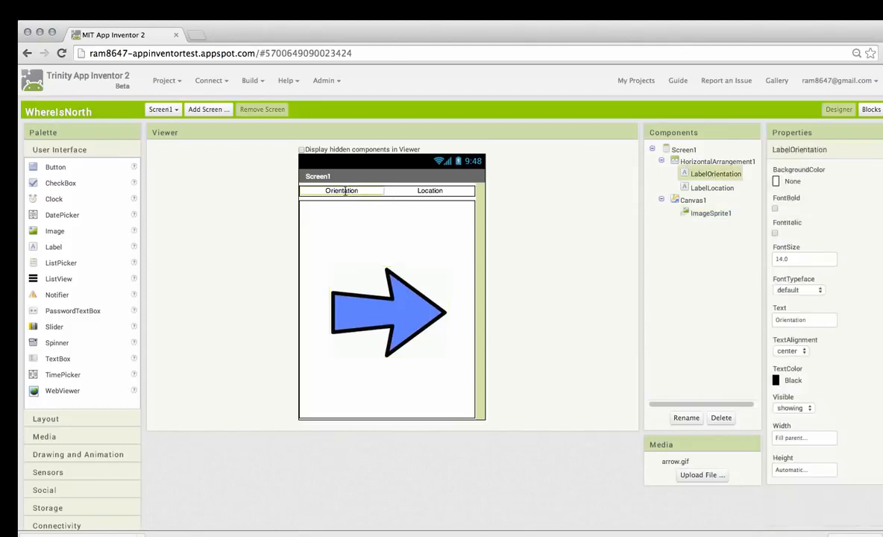
mouse_move(341, 190)
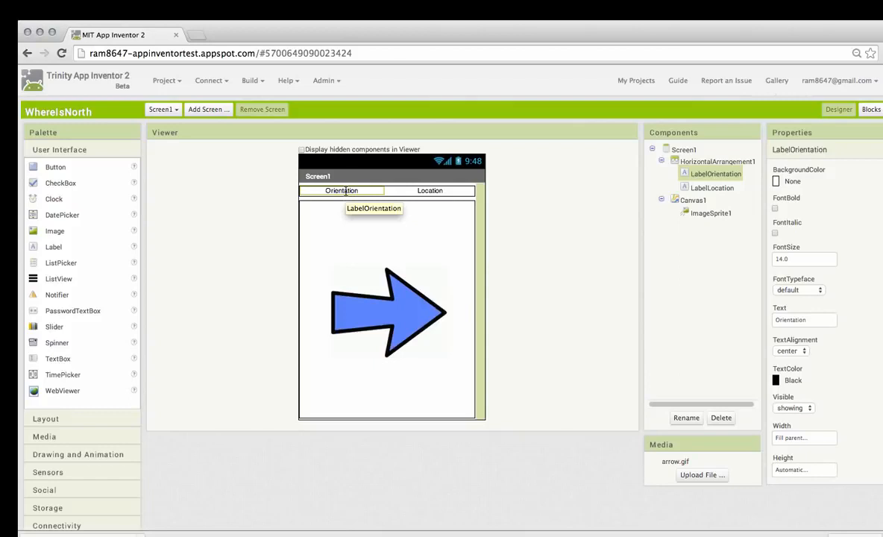
left_click(430, 190)
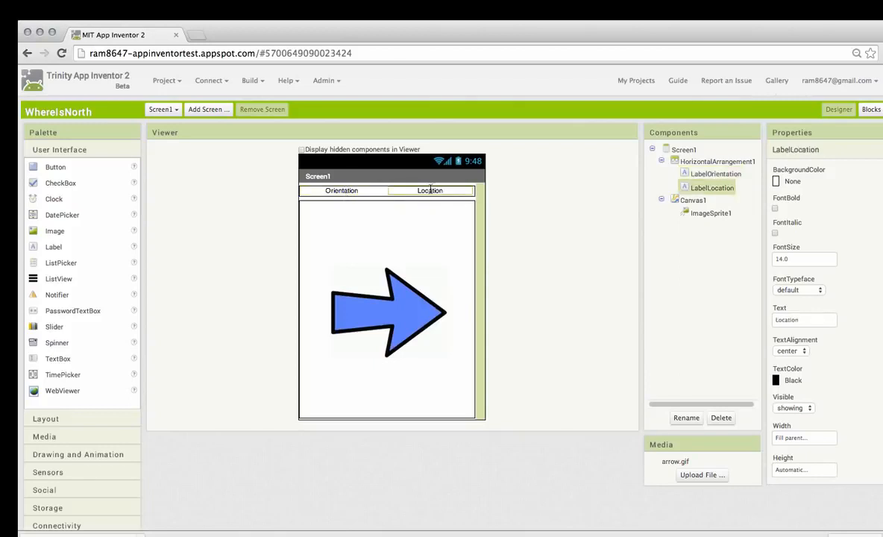
mouse_move(485, 192)
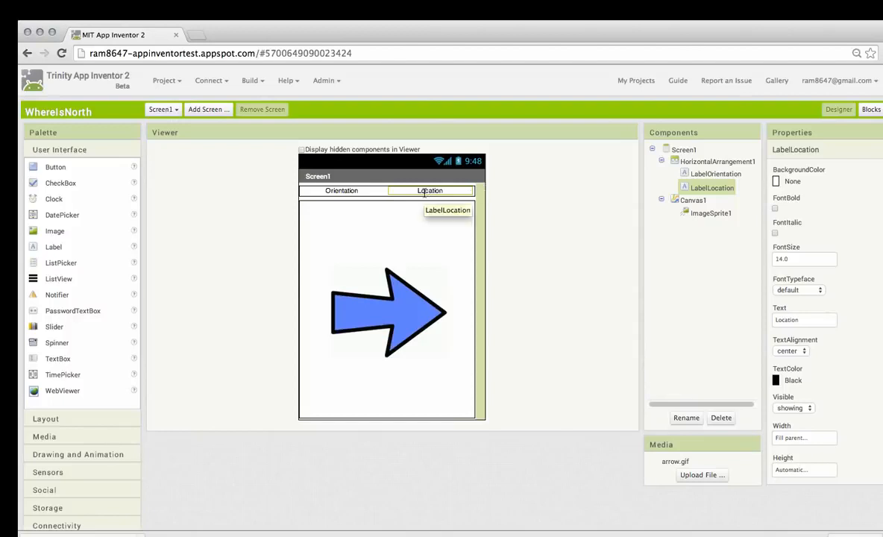
mouse_move(384, 216)
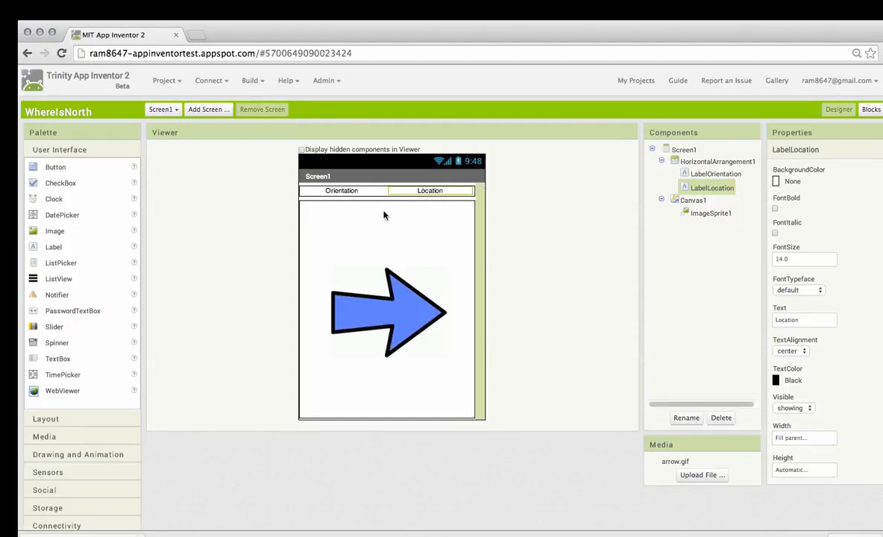
mouse_move(386, 205)
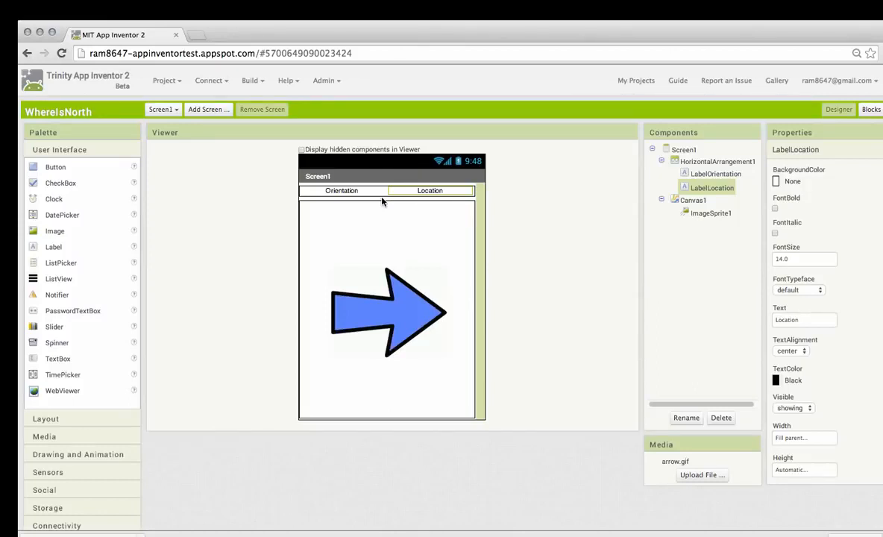
mouse_move(271, 237)
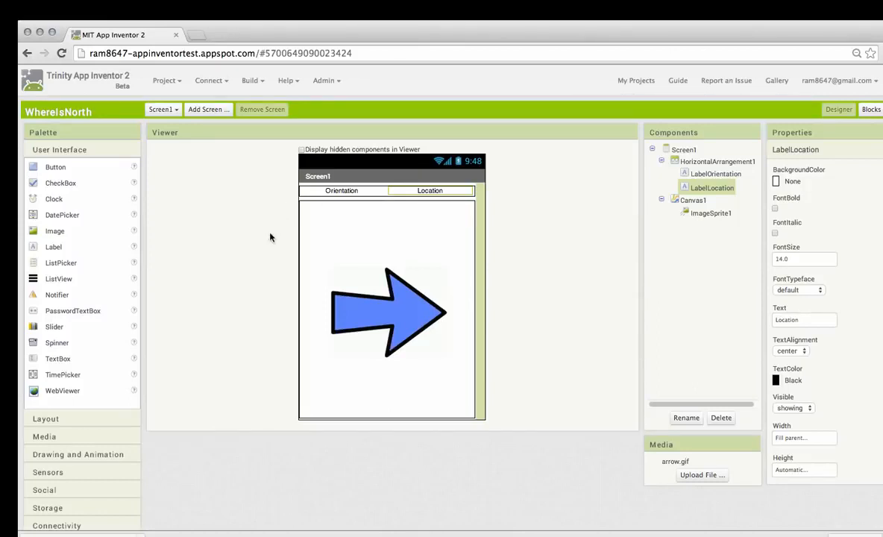
mouse_move(69, 474)
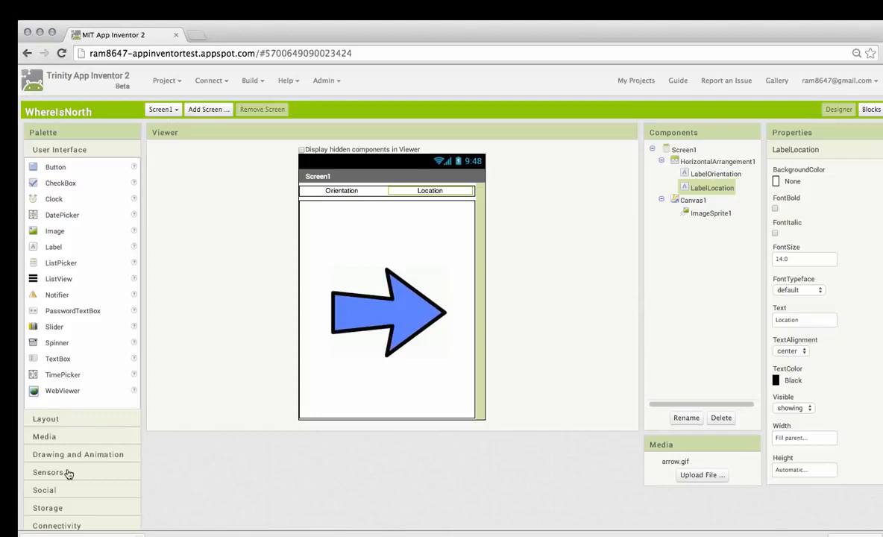
Add OrientationSensor1 and LocationSensor1 to WhereIsNorth and switch to the Blocks editor
left_click(49, 472)
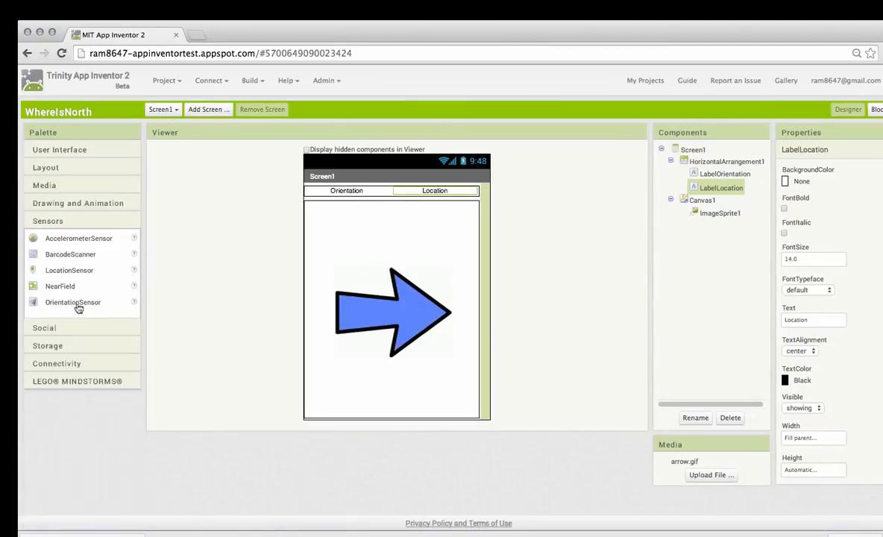
left_click(72, 301)
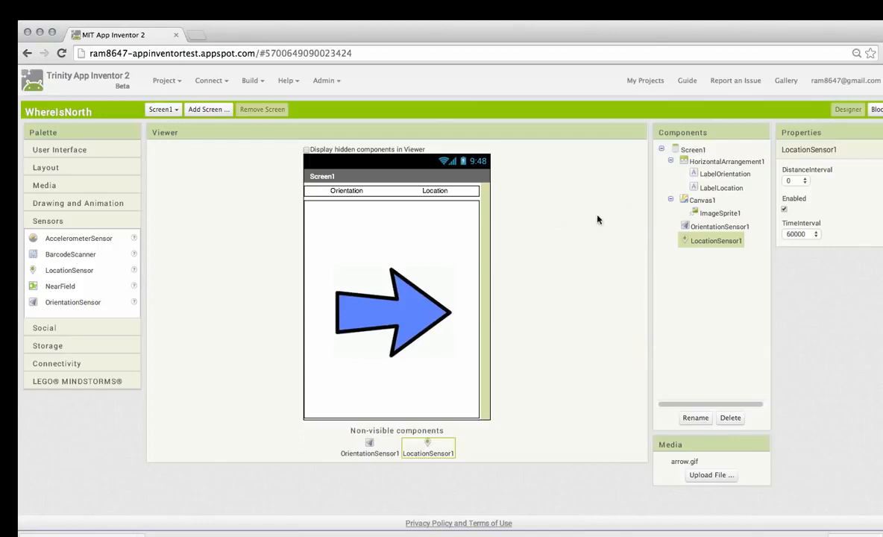
left_click(870, 109)
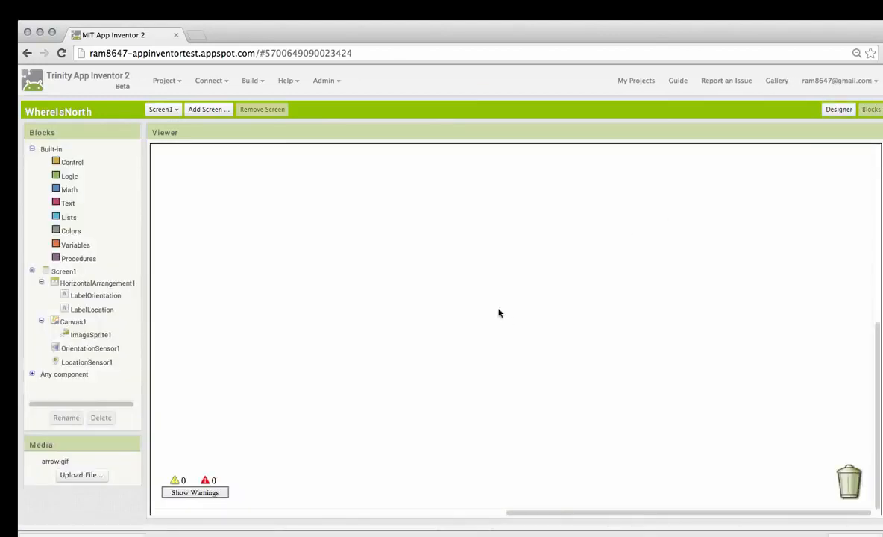
Make OrientationSensor1.OrientationChanged set LabelOrientation.Text to get azimuth
left_click(90, 348)
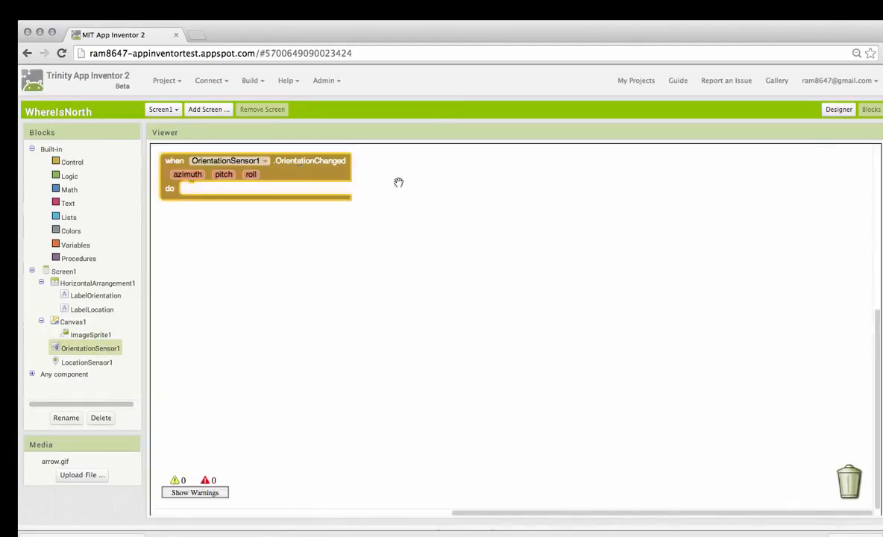
left_click_drag(253, 171, 371, 183)
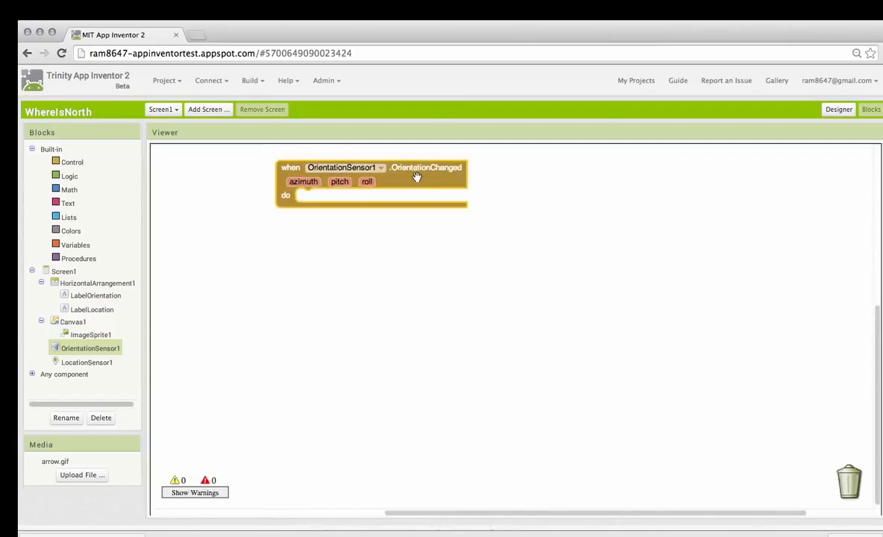
mouse_move(356, 177)
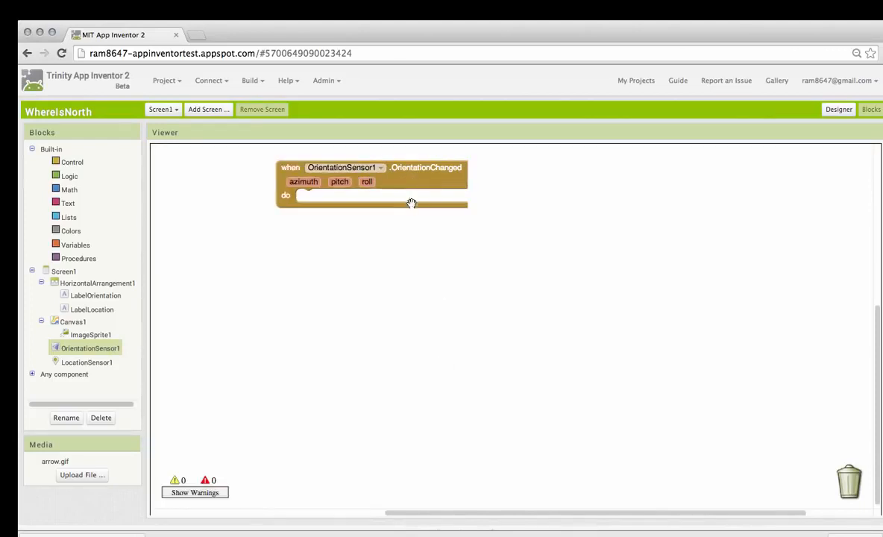
mouse_move(415, 218)
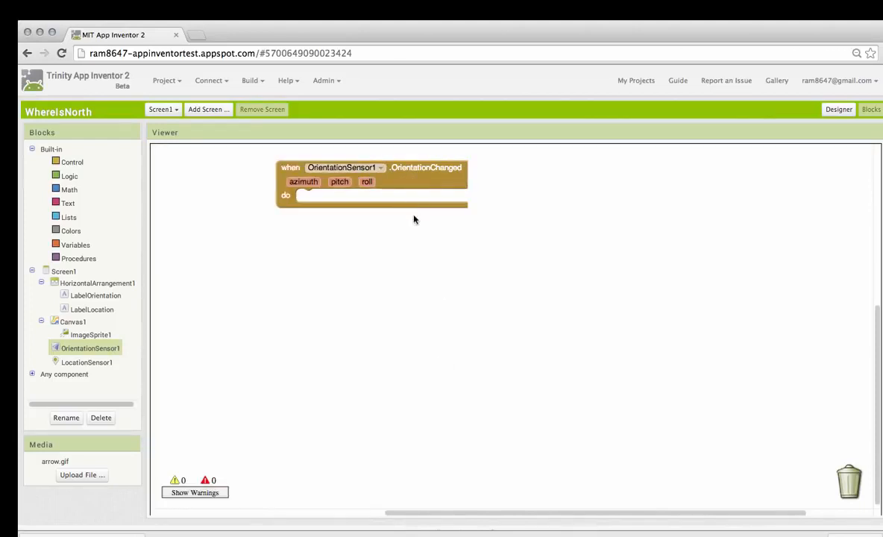
mouse_move(332, 278)
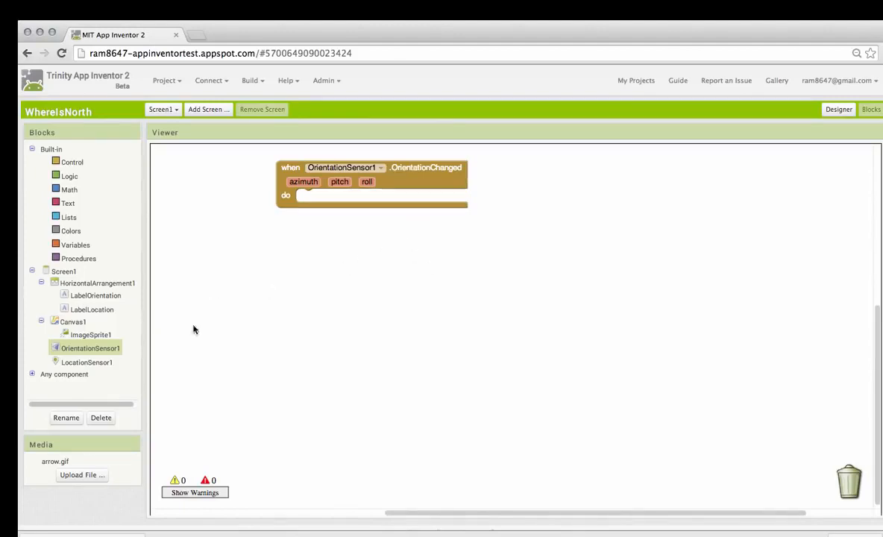
mouse_move(123, 300)
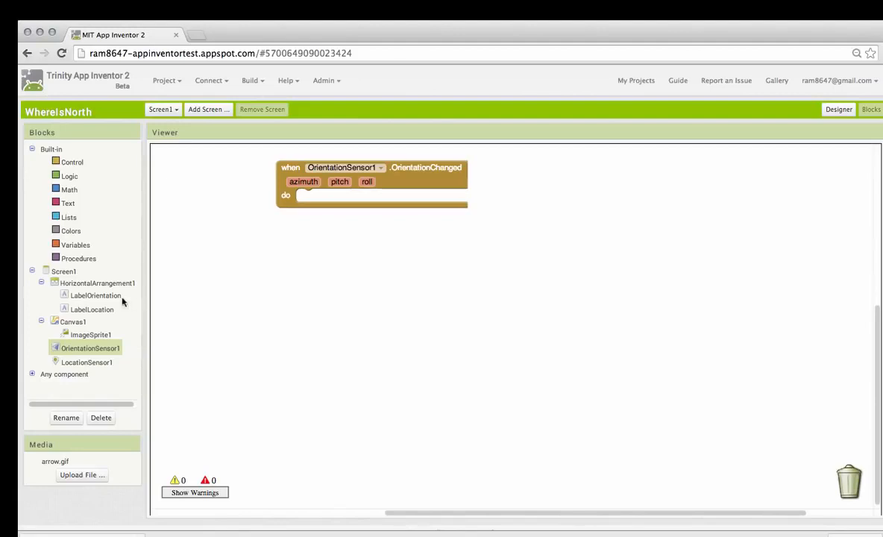
left_click(96, 295)
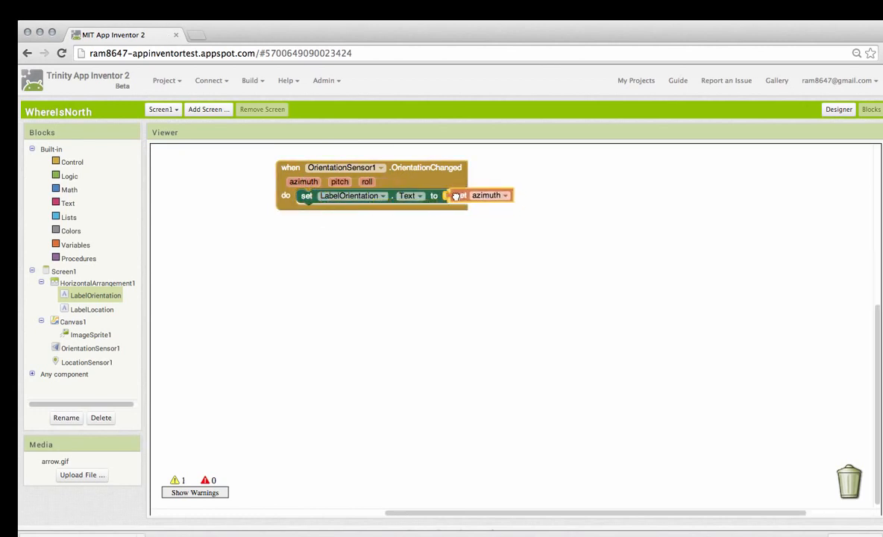
left_click_drag(485, 195, 477, 196)
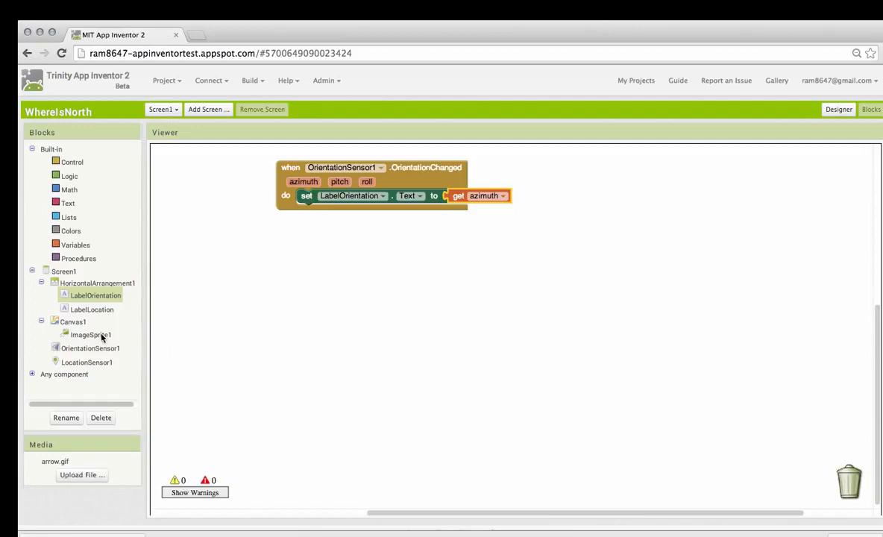
Add 'set ImageSprite1.Heading to azimuth + 90' inside the OrientationChanged handler
left_click(90, 334)
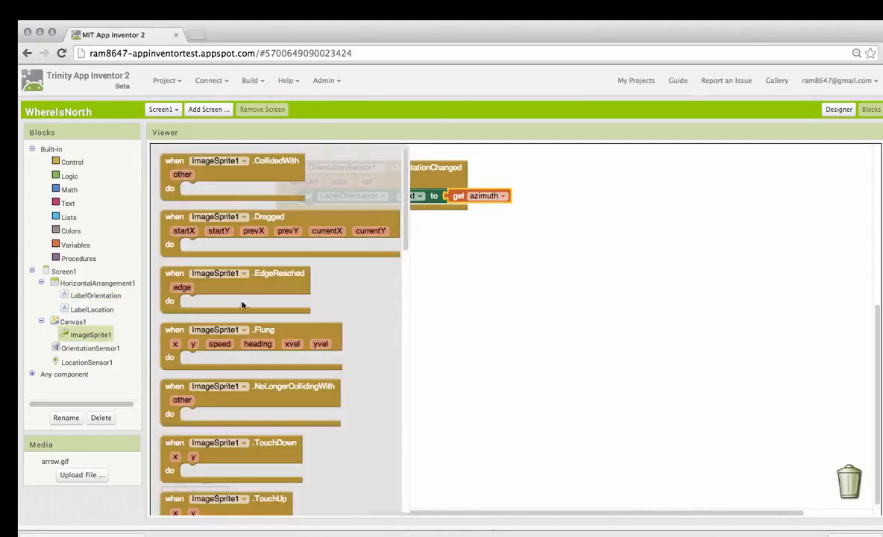
scroll("down", 3)
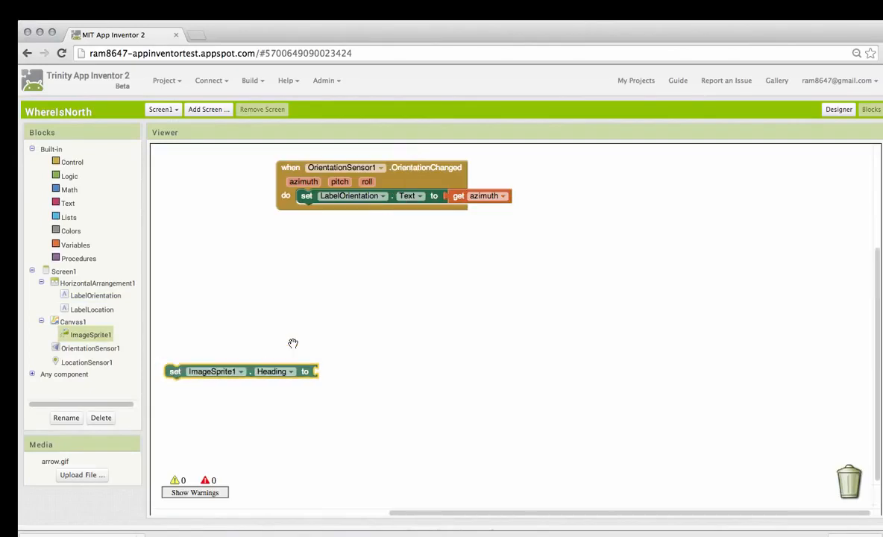
left_click_drag(175, 372, 306, 210)
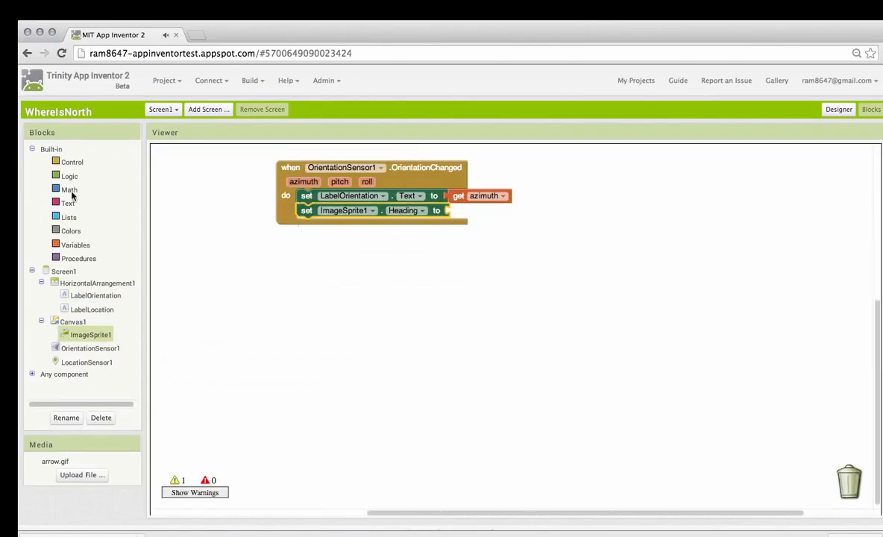
left_click(69, 190)
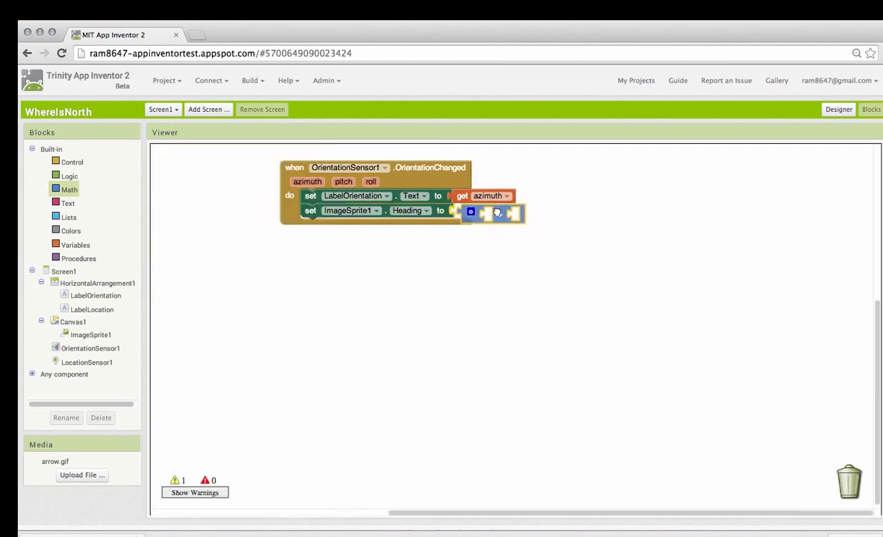
left_click(492, 214)
type("90")
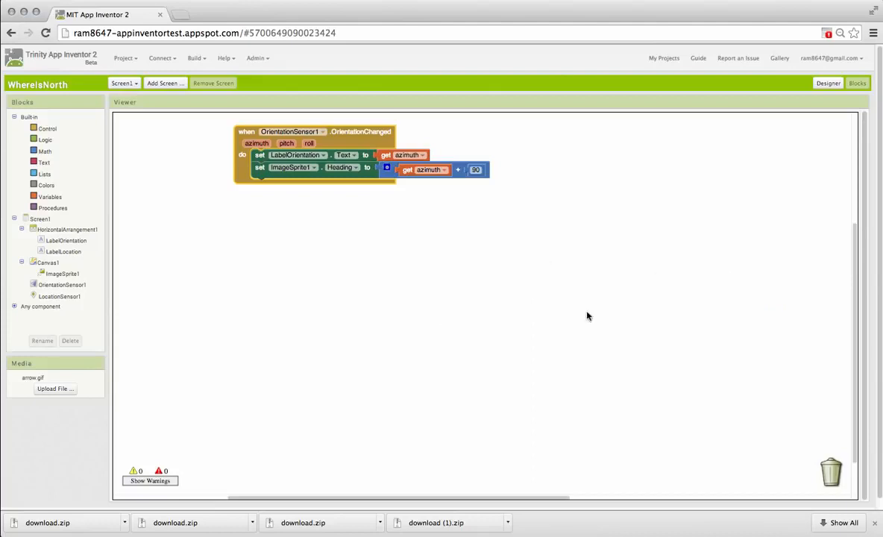
left_click(160, 58)
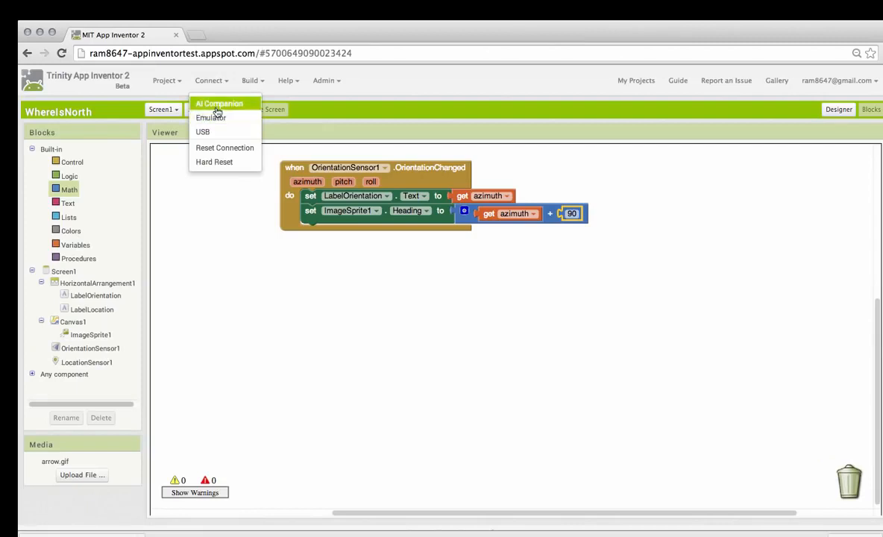
left_click(219, 103)
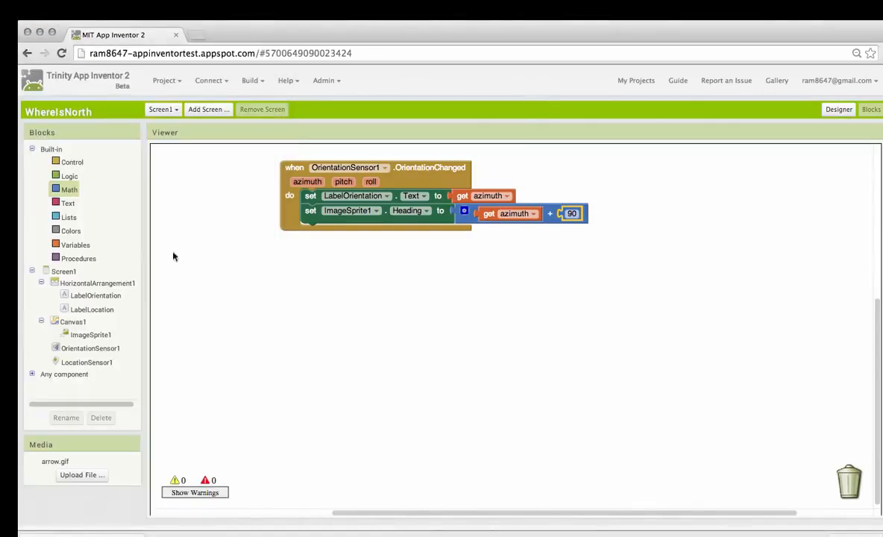
mouse_move(251, 334)
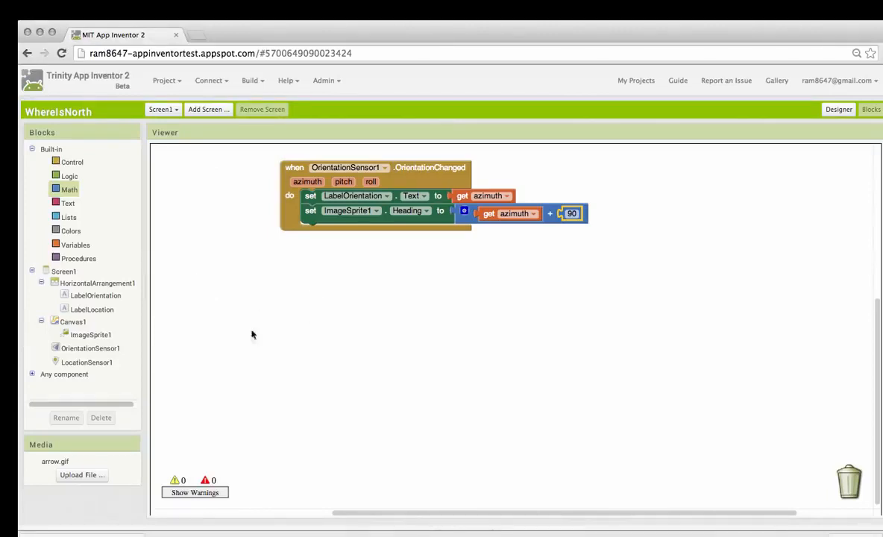
mouse_move(191, 353)
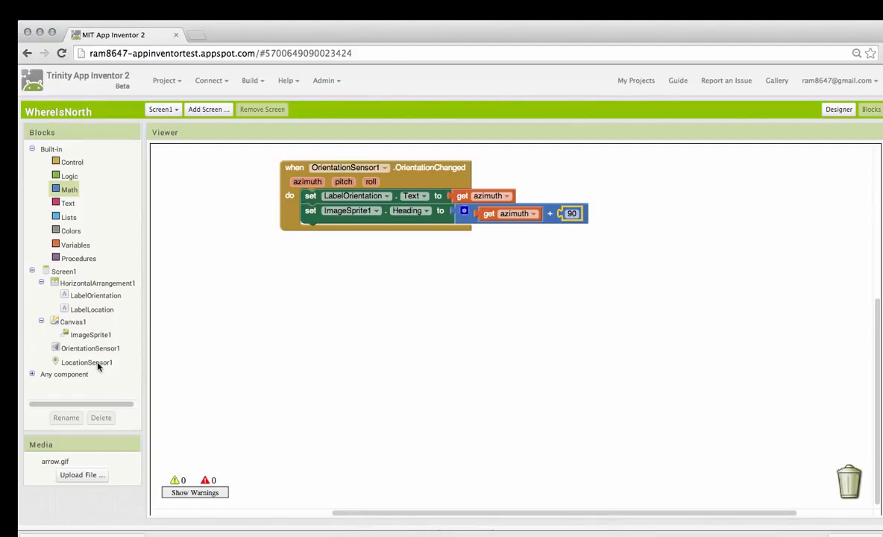
Make LocationChanged set LabelLocation.Text to join of latitude, "N", longitude, "W"
left_click(87, 362)
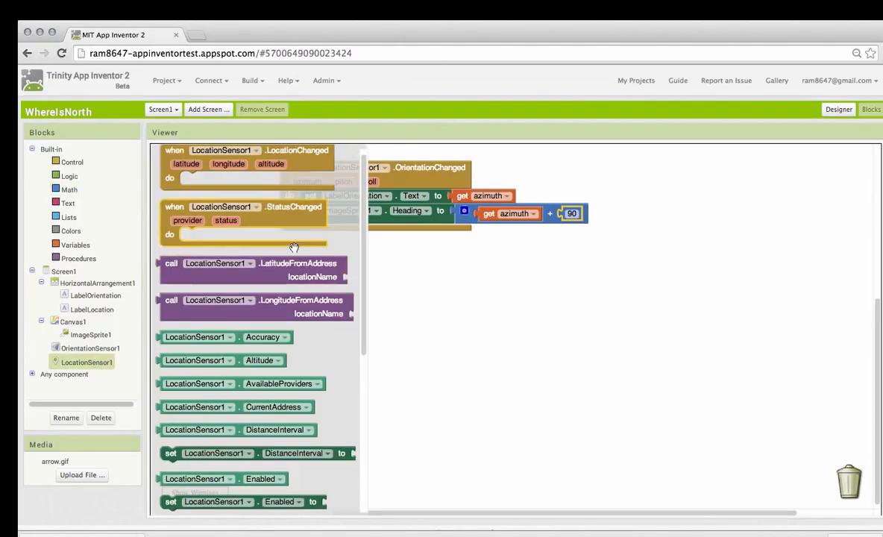
mouse_move(309, 162)
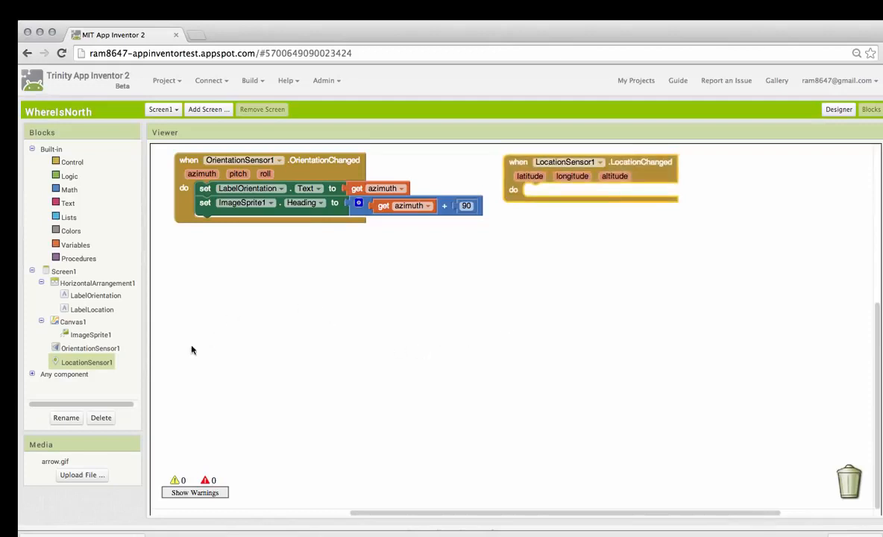
mouse_move(100, 299)
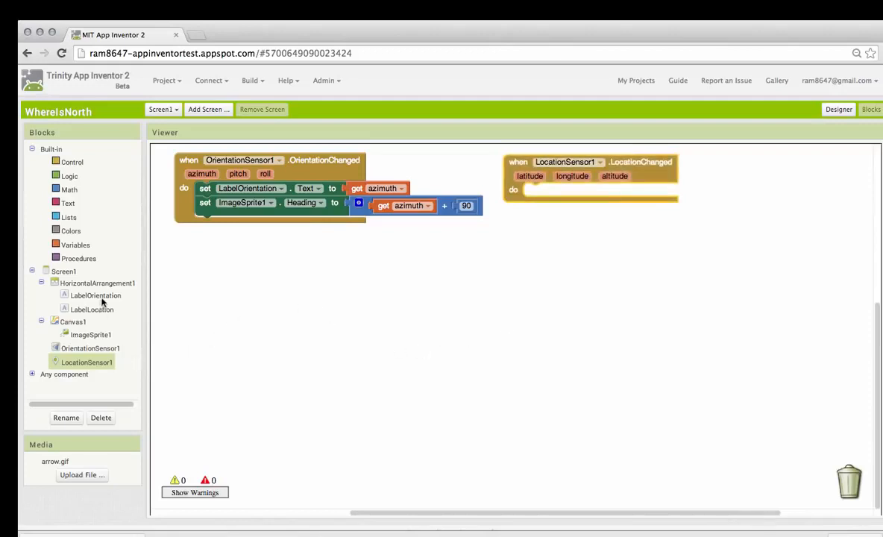
left_click(92, 308)
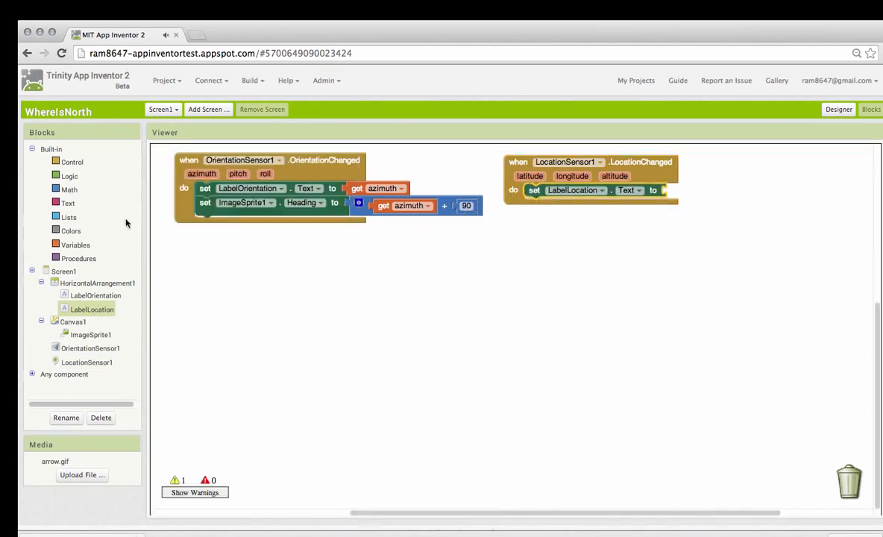
left_click(68, 203)
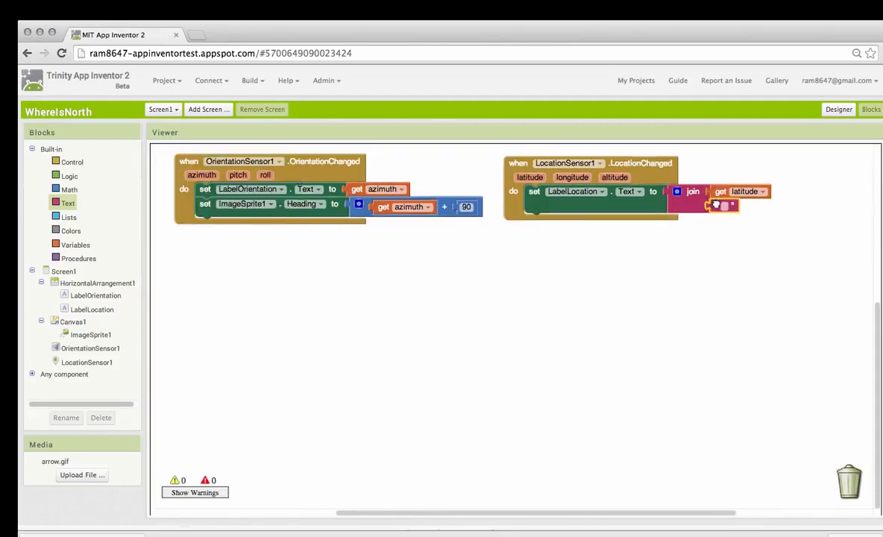
type("N")
type("W")
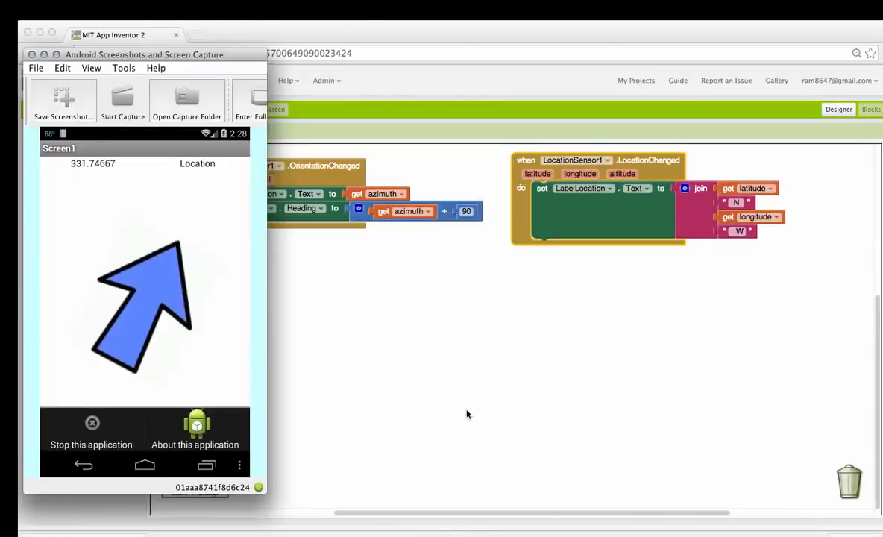
mouse_move(219, 350)
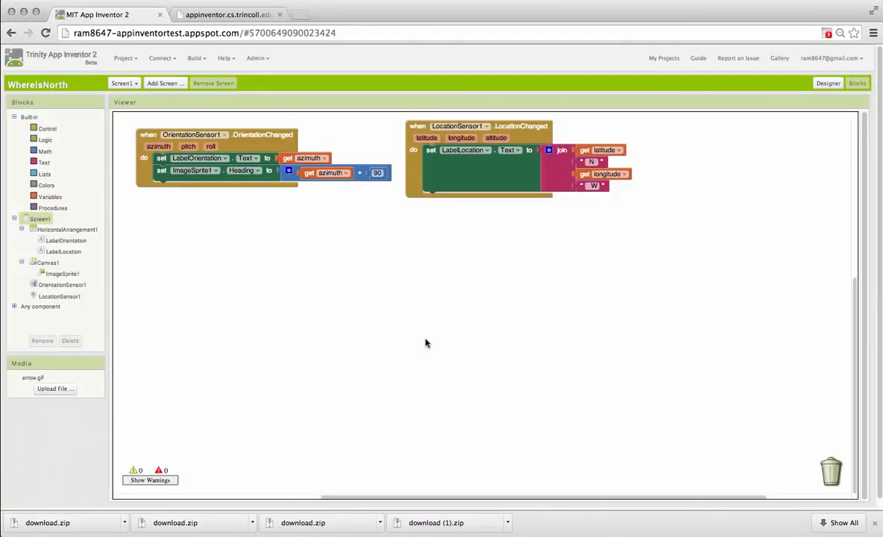
mouse_move(396, 296)
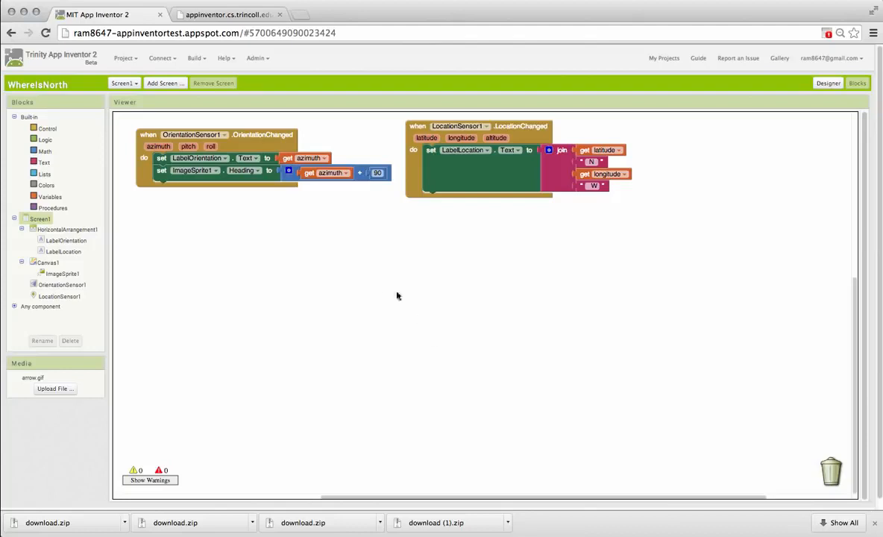
mouse_move(375, 288)
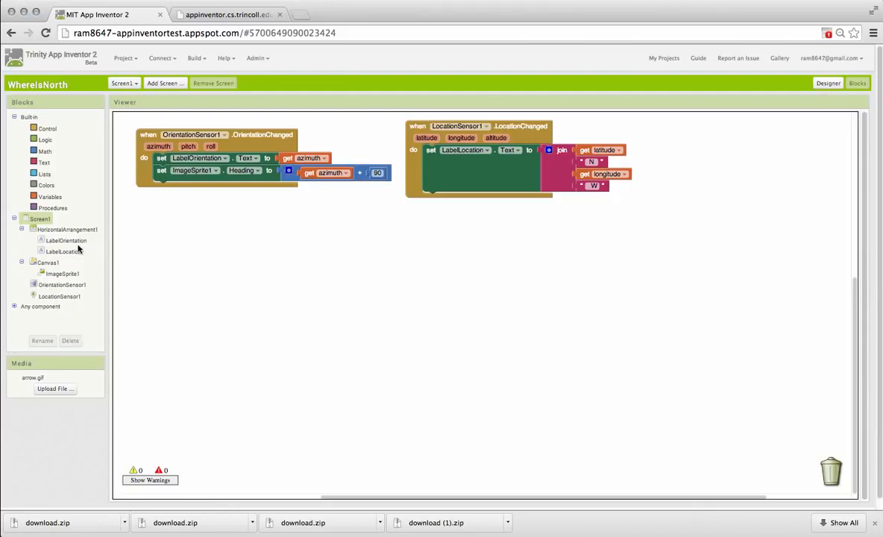
Place a Canvas1.DrawText call with text "N" and a Screen1.Initialize event block
left_click(46, 262)
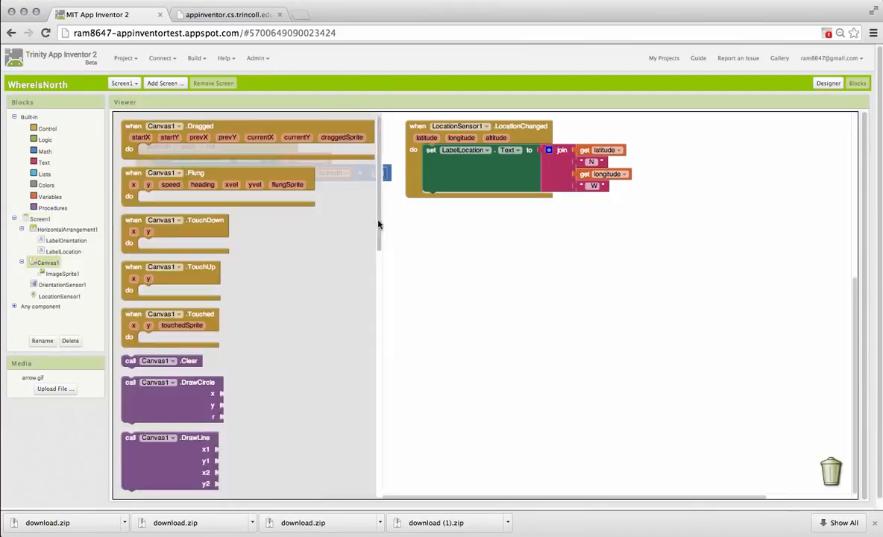
scroll("down", 3)
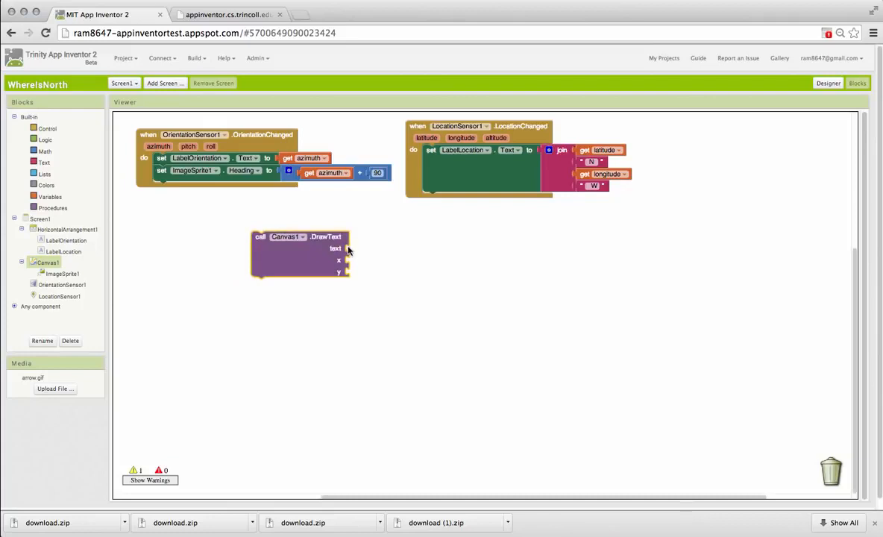
mouse_move(234, 249)
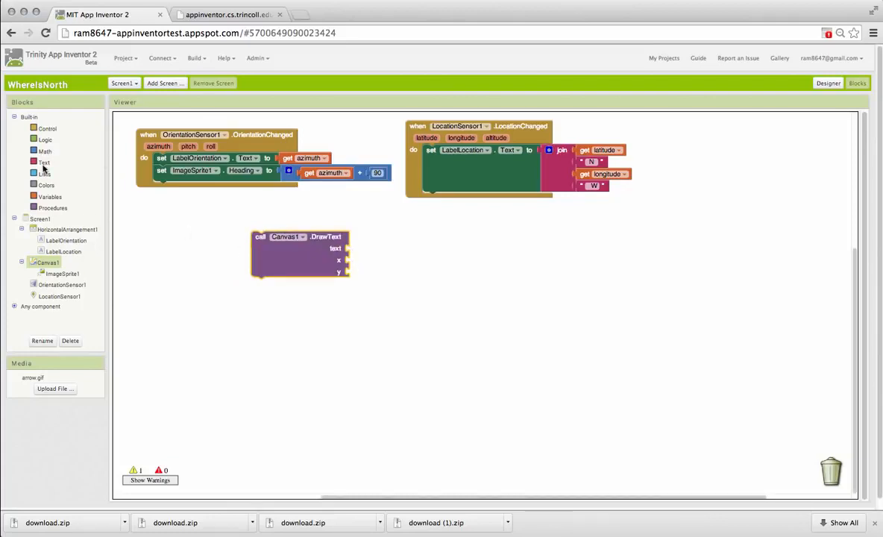
left_click(44, 163)
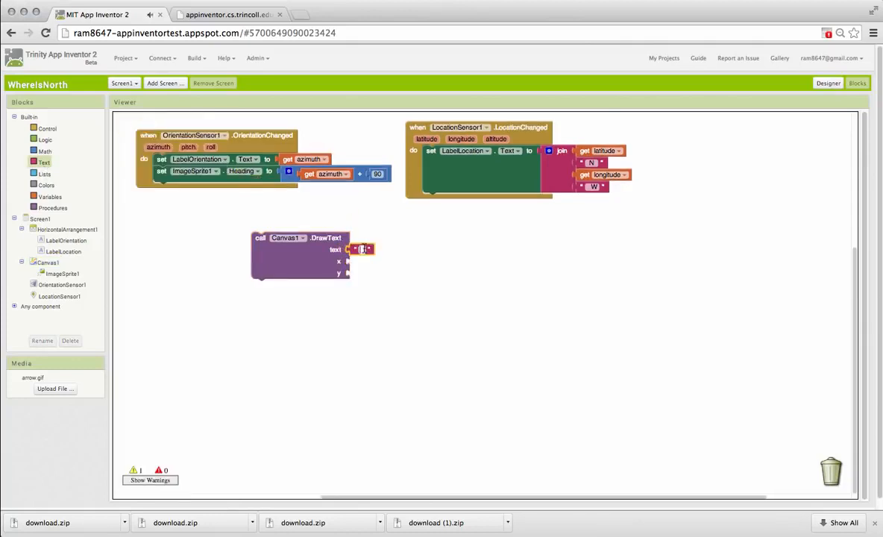
type("N")
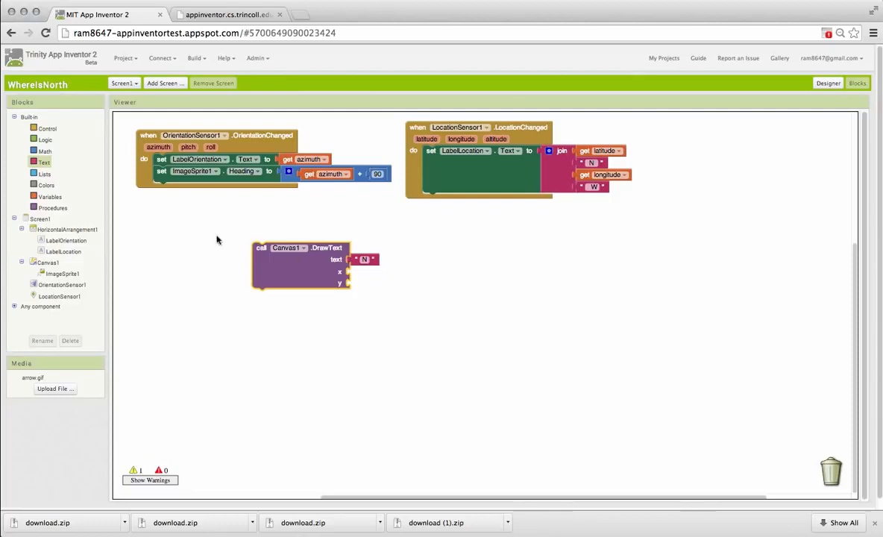
mouse_move(160, 252)
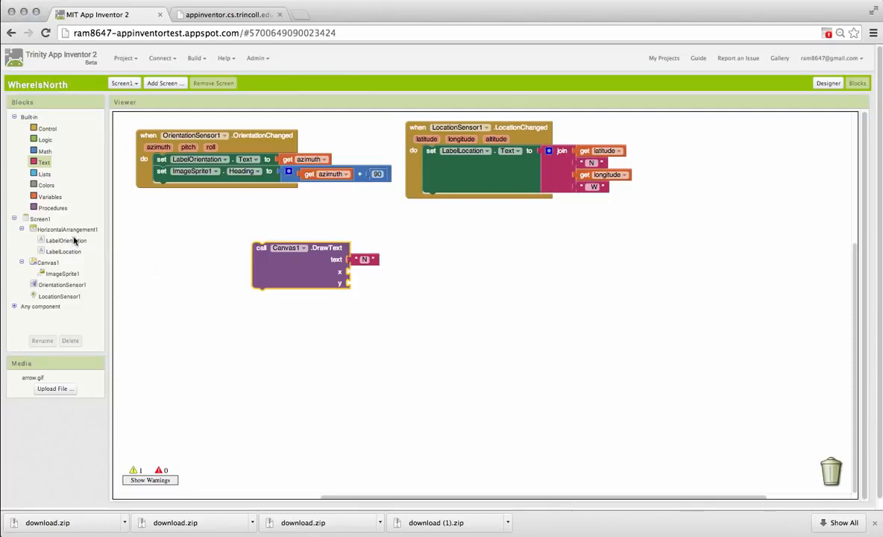
left_click(40, 219)
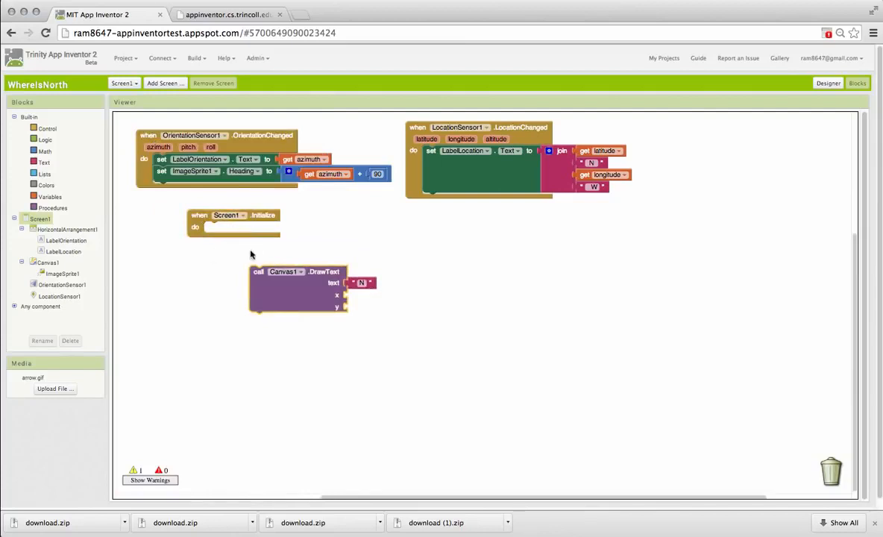
mouse_move(237, 260)
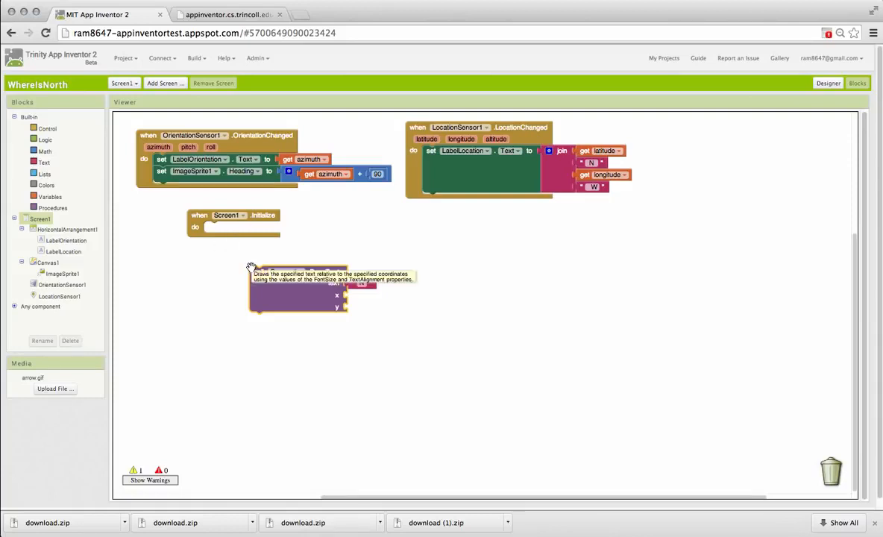
mouse_move(414, 249)
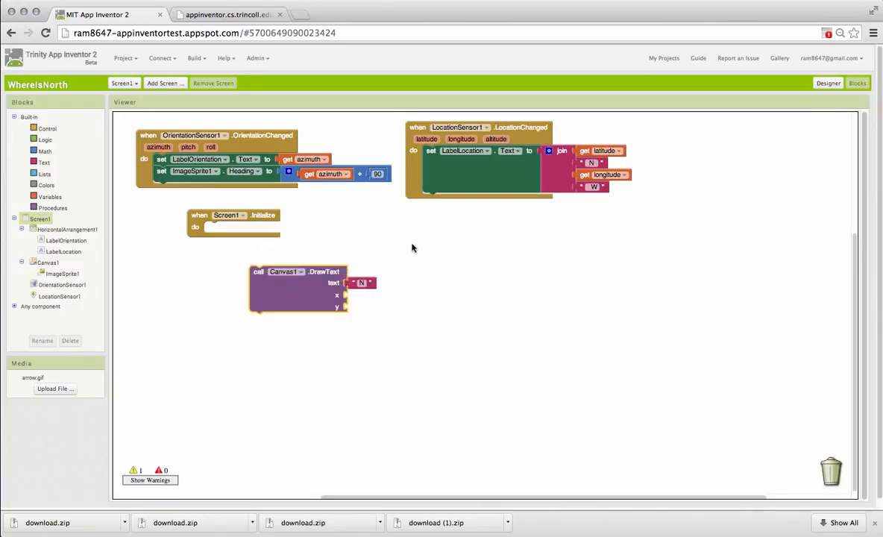
mouse_move(383, 304)
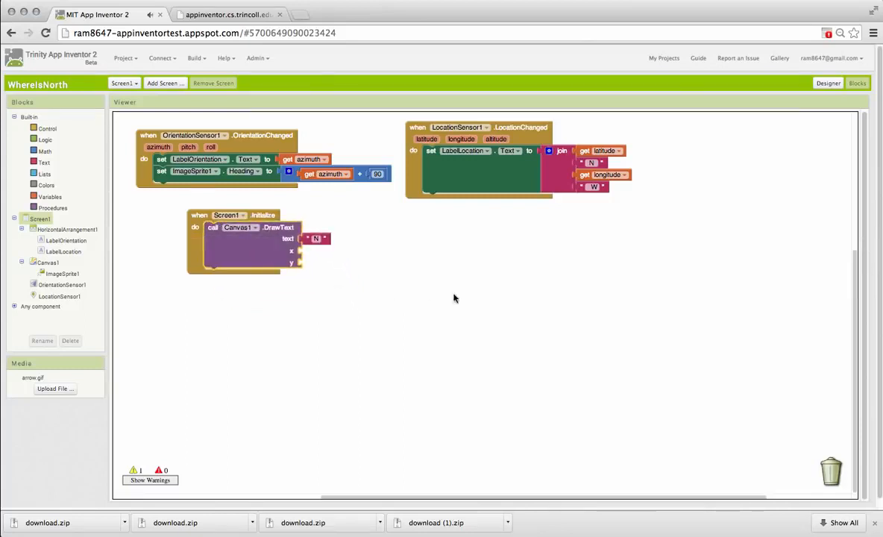
mouse_move(524, 276)
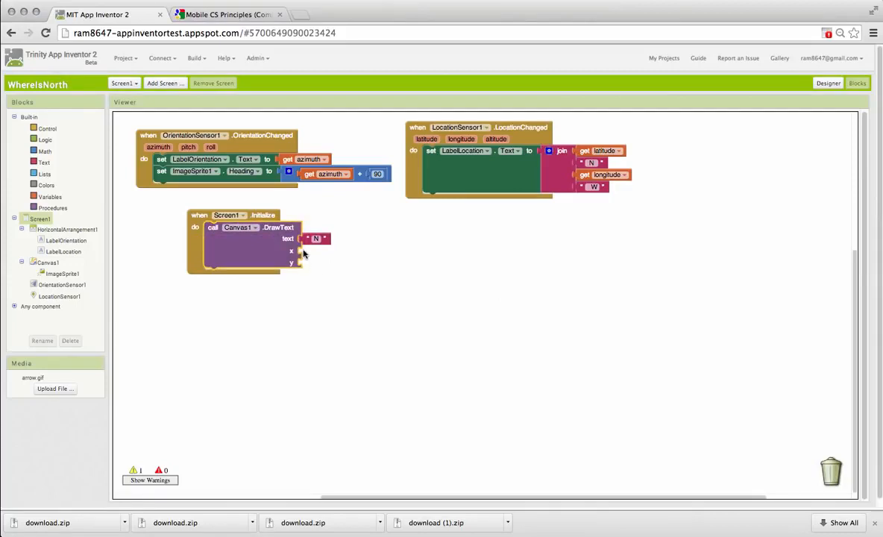
mouse_move(311, 269)
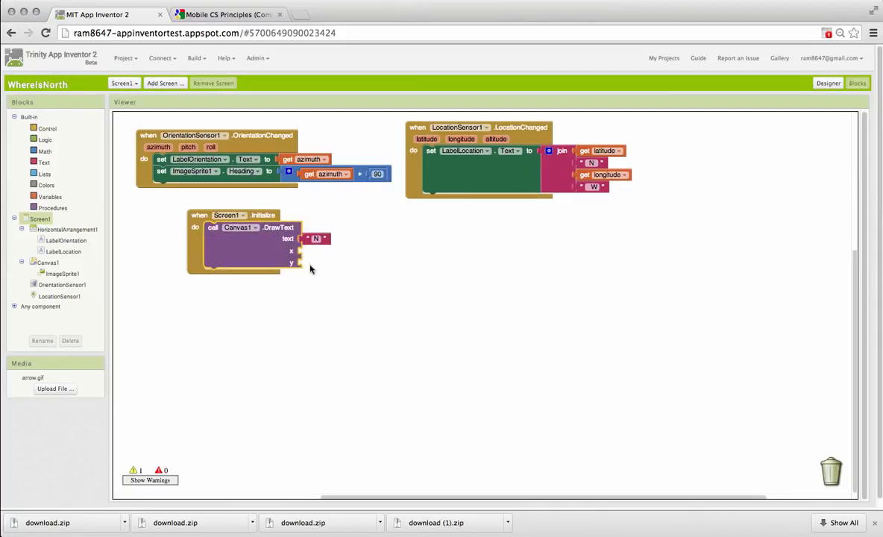
mouse_move(357, 245)
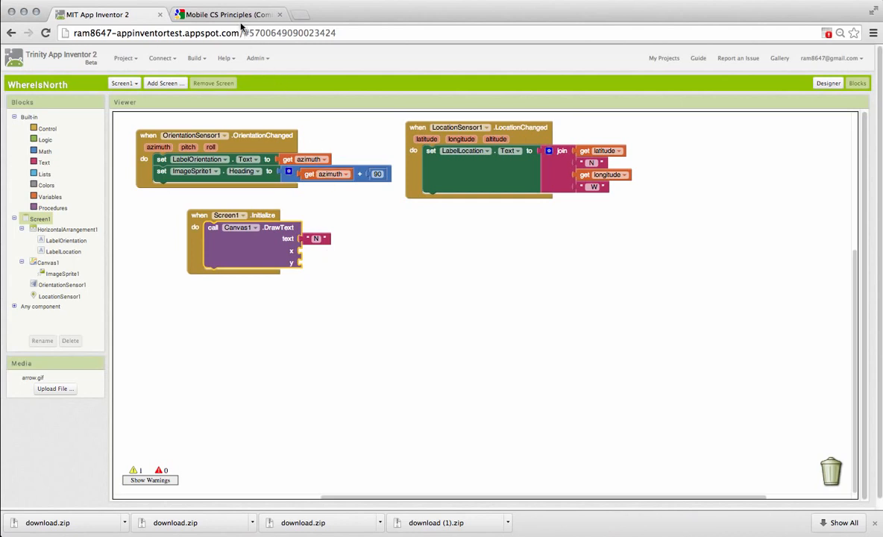
left_click(229, 14)
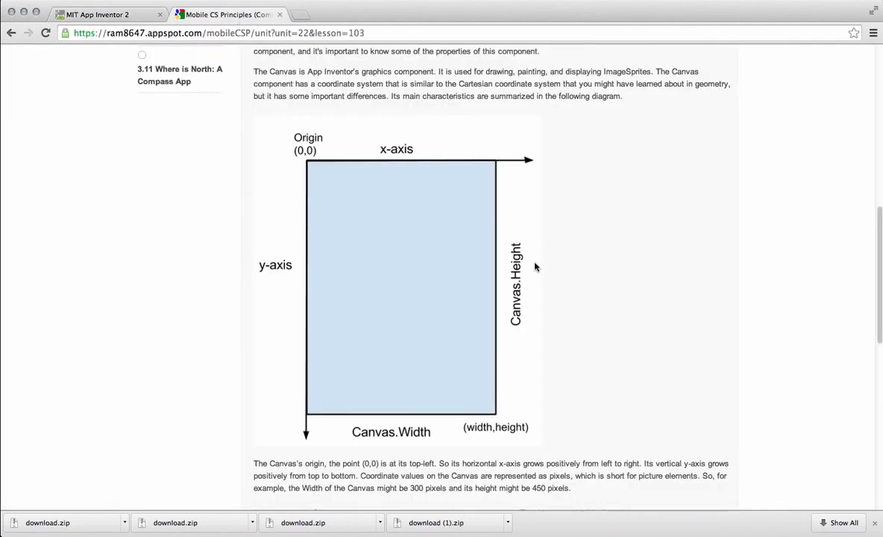
mouse_move(354, 143)
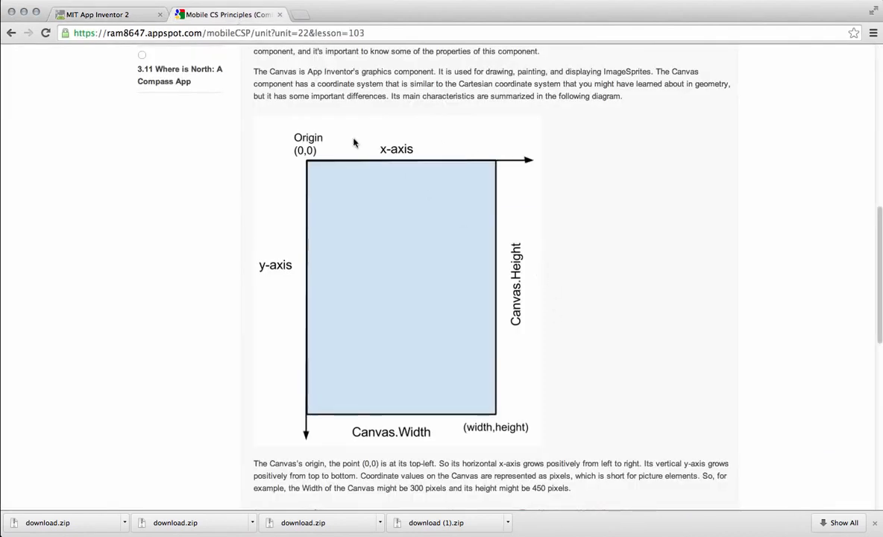
mouse_move(299, 127)
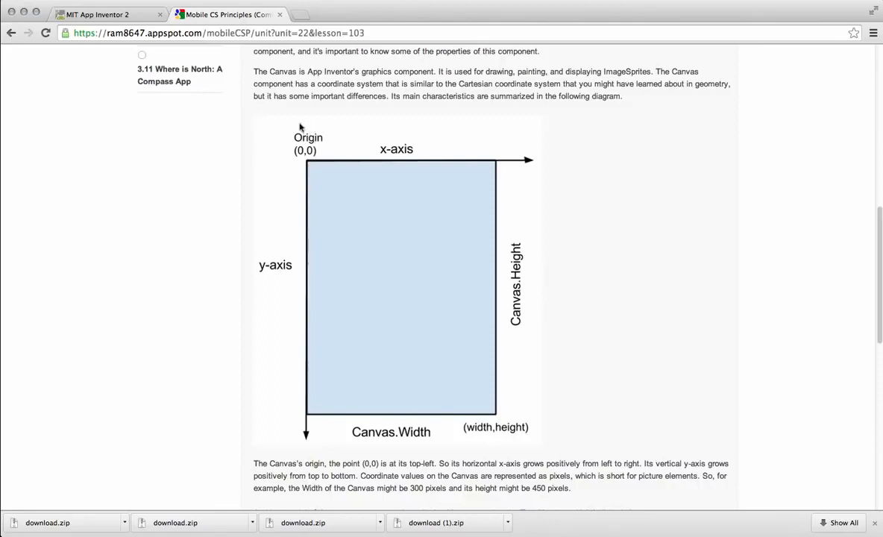
mouse_move(322, 164)
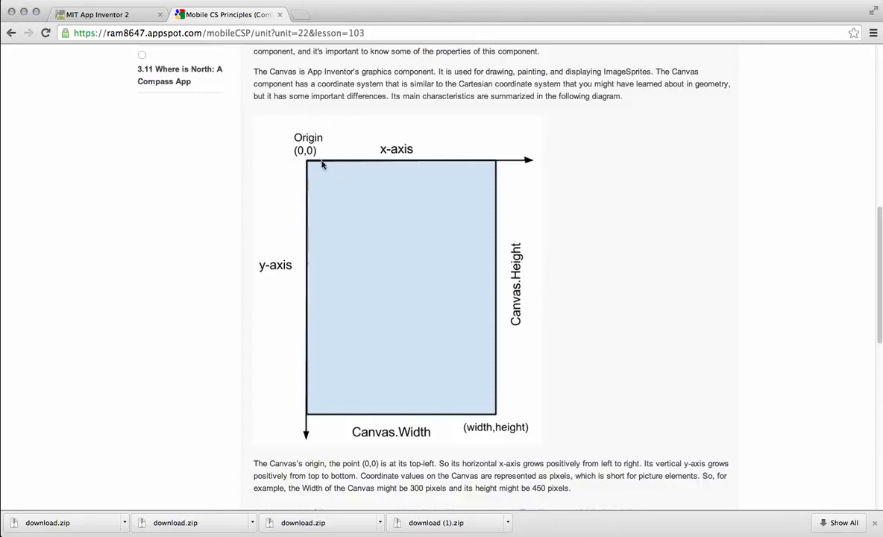
mouse_move(461, 171)
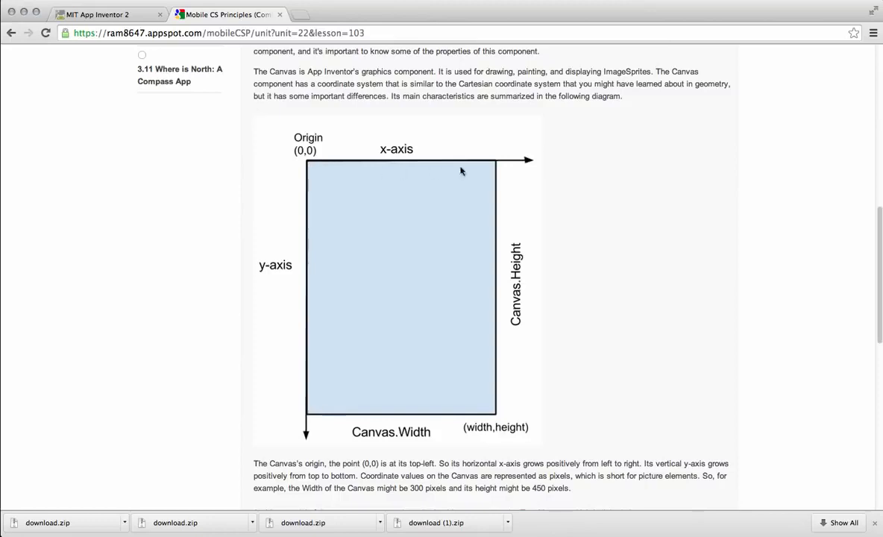
mouse_move(532, 168)
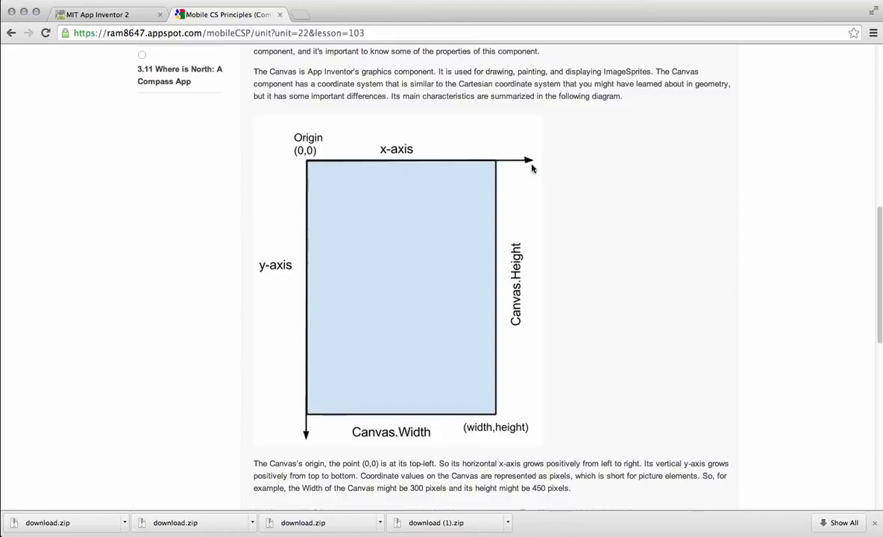
mouse_move(336, 188)
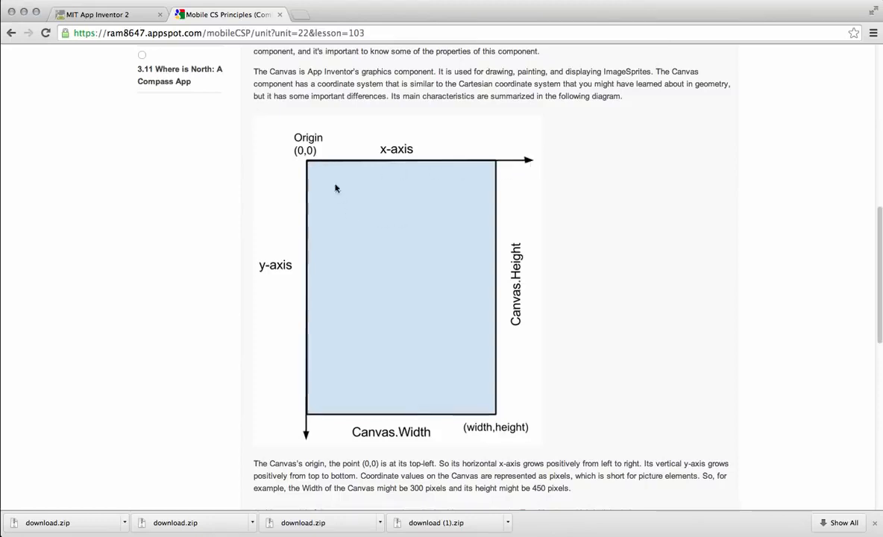
mouse_move(310, 170)
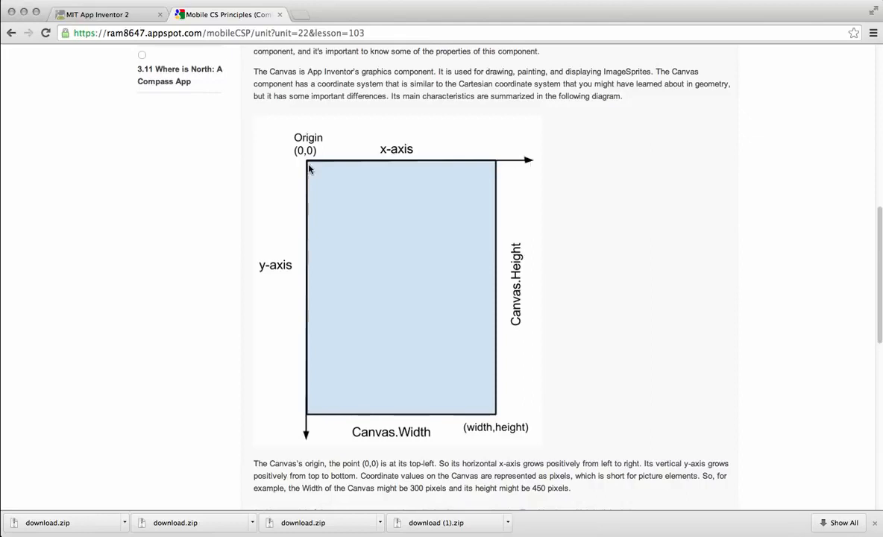
mouse_move(421, 432)
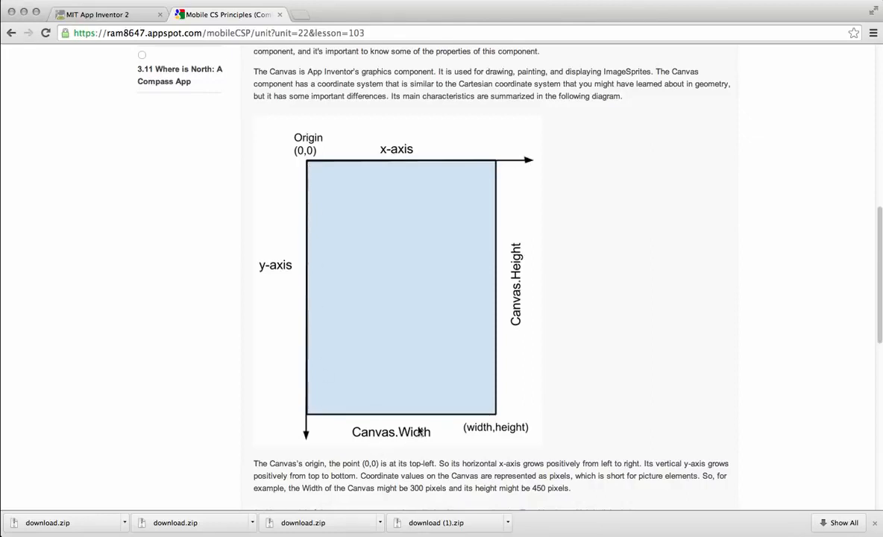
mouse_move(419, 416)
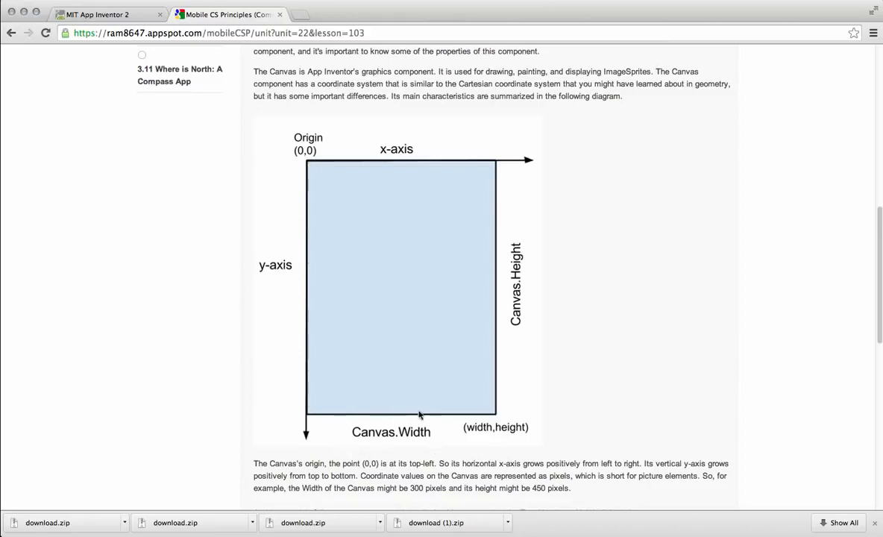
mouse_move(419, 449)
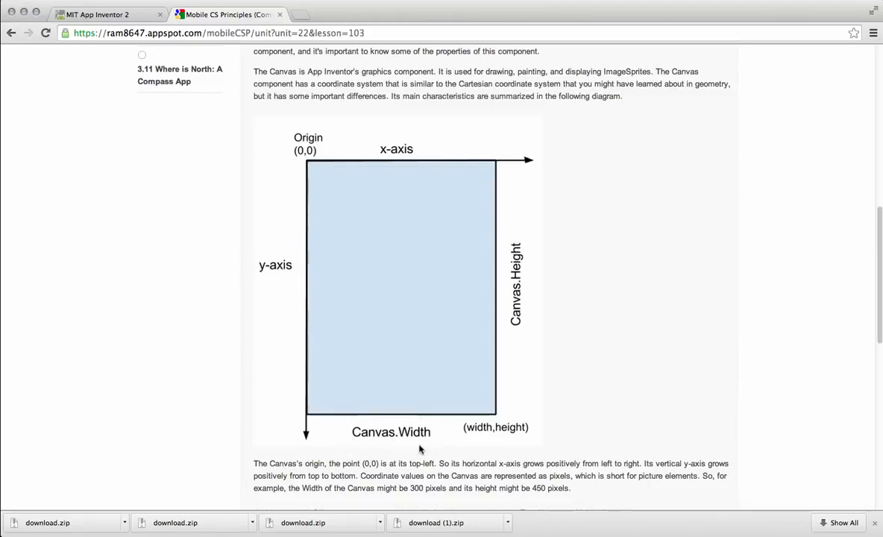
mouse_move(502, 371)
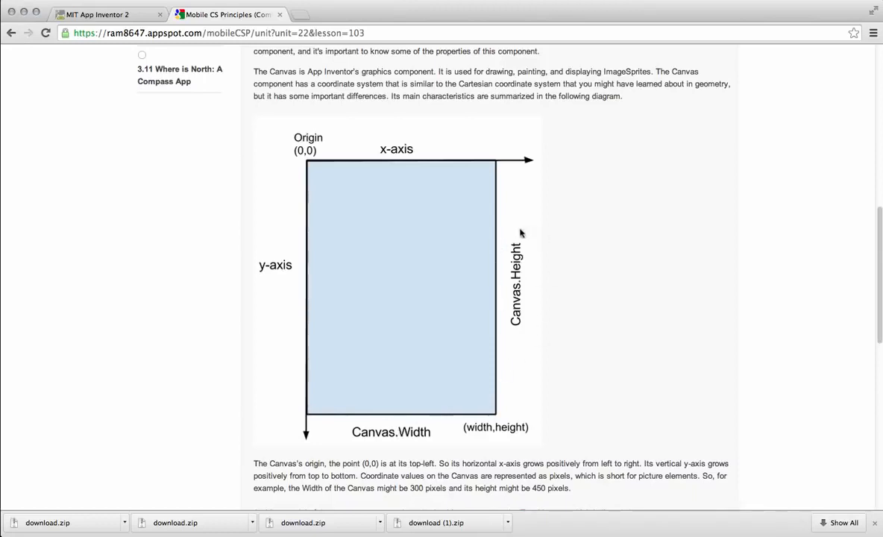
mouse_move(507, 4)
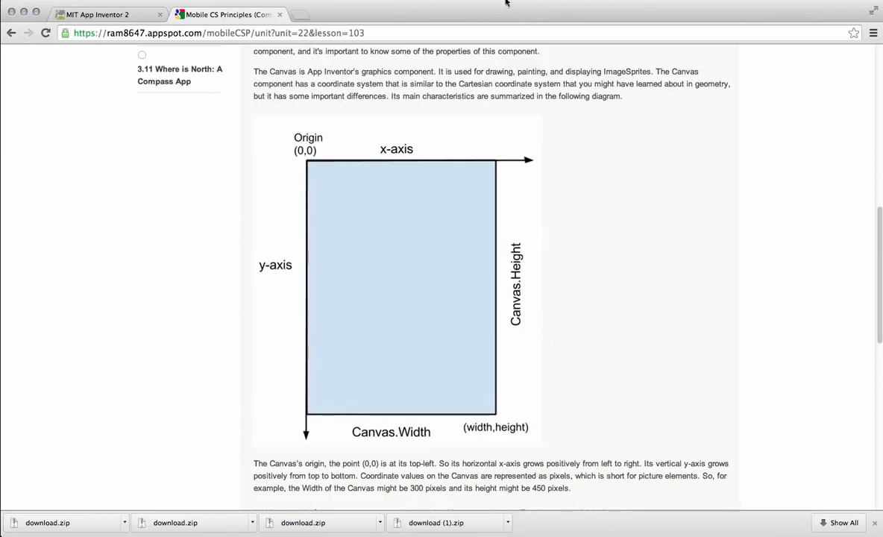
left_click(108, 14)
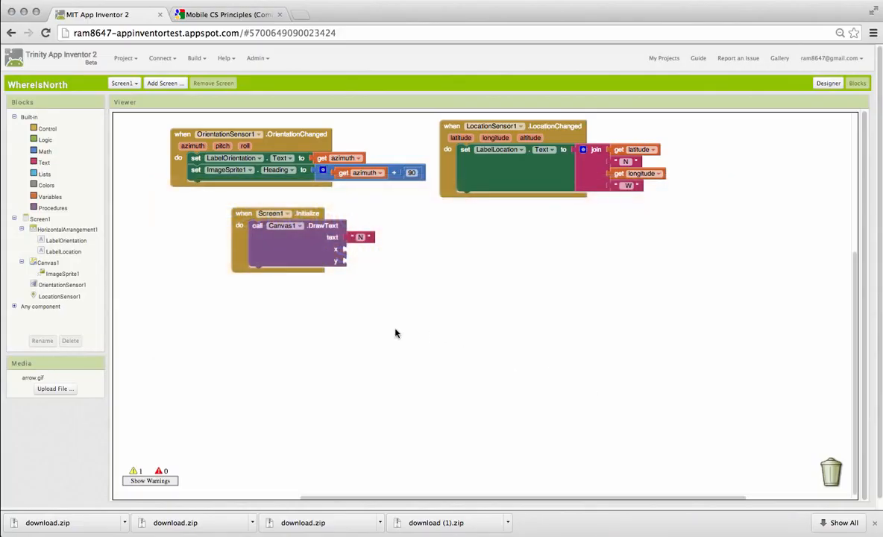
mouse_move(142, 293)
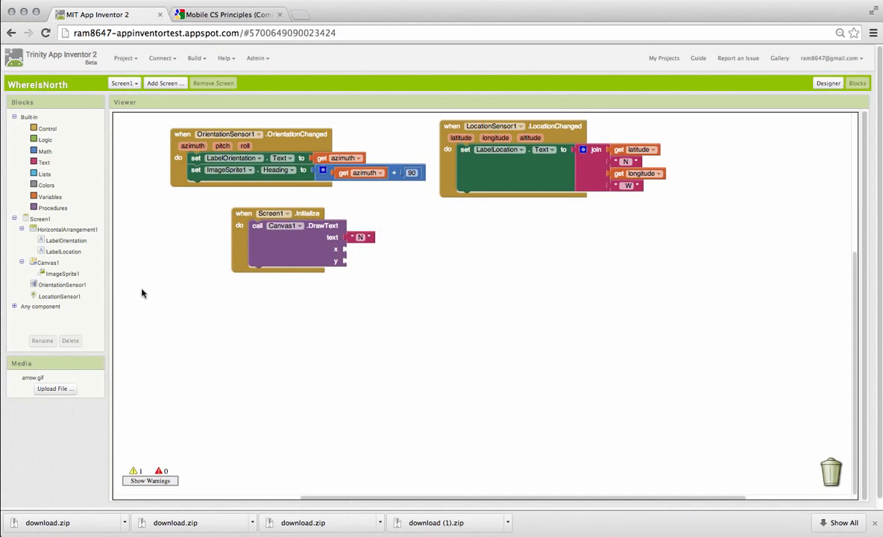
Plug Canvas1.Width / 2 into DrawText's x and 20 into y
left_click(49, 263)
type("2")
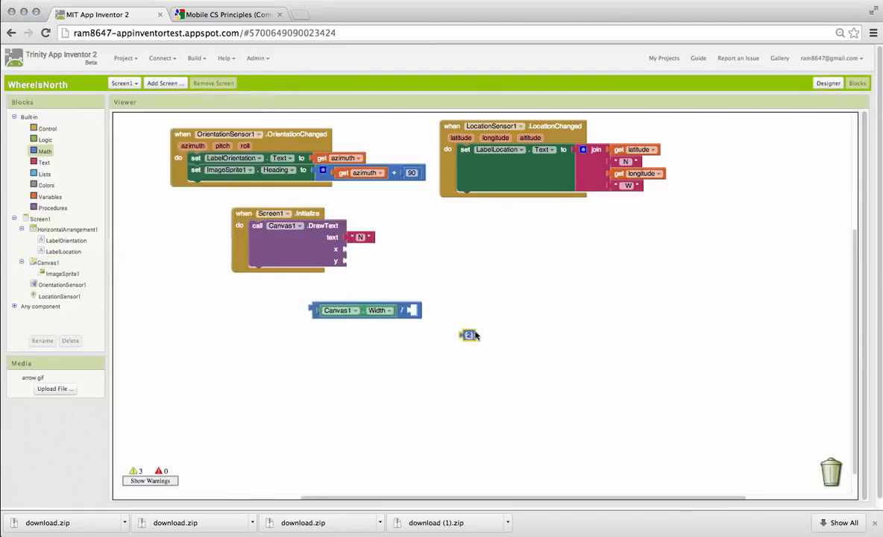
left_click_drag(468, 334, 417, 310)
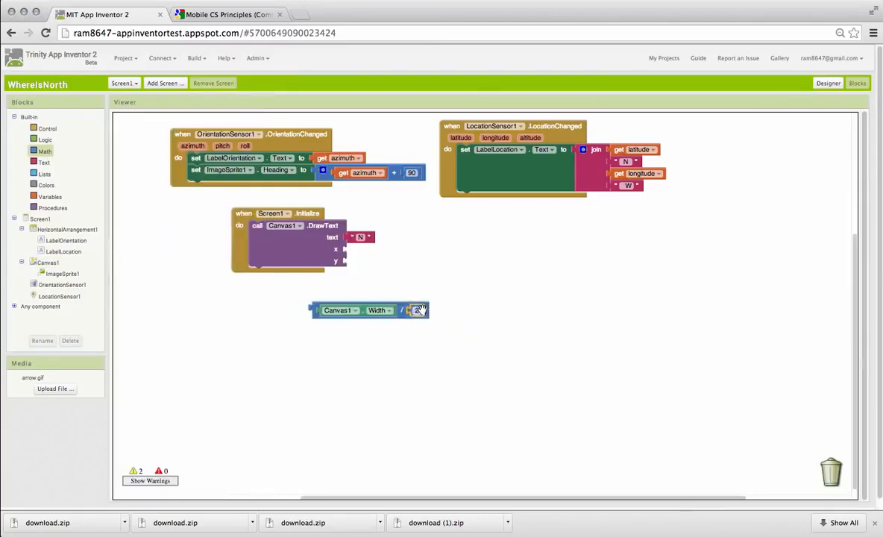
left_click_drag(369, 310, 402, 250)
type("20")
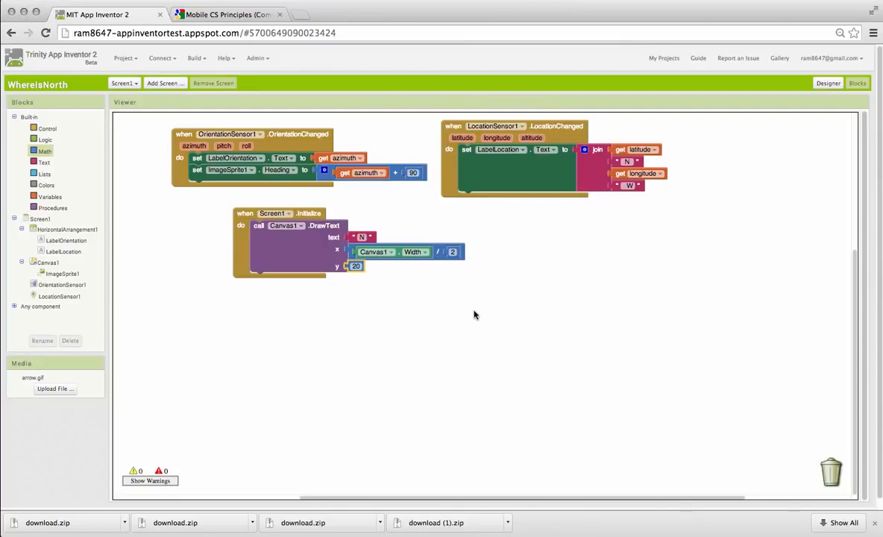
mouse_move(395, 257)
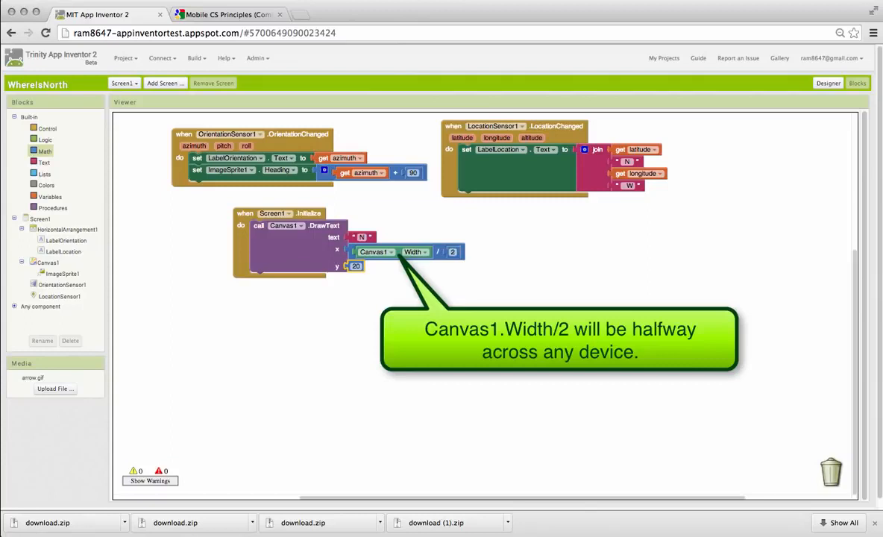
left_click(474, 314)
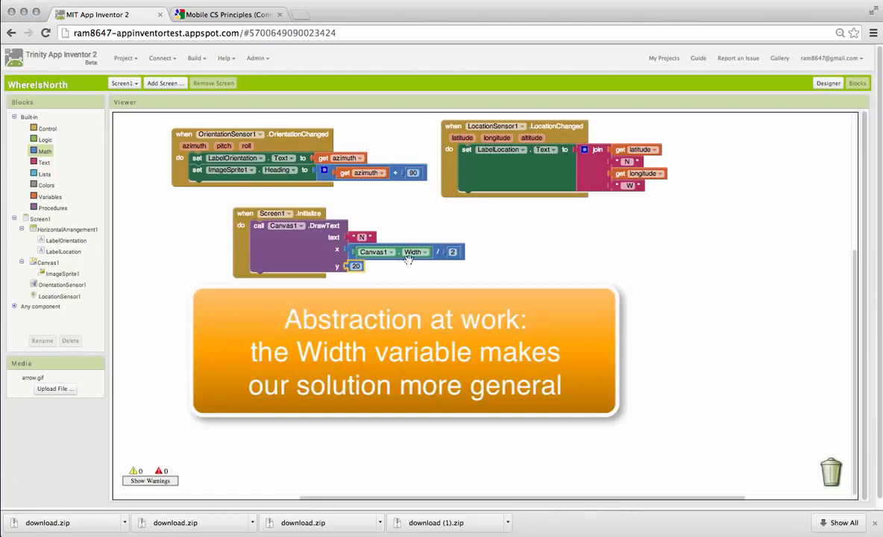
mouse_move(416, 275)
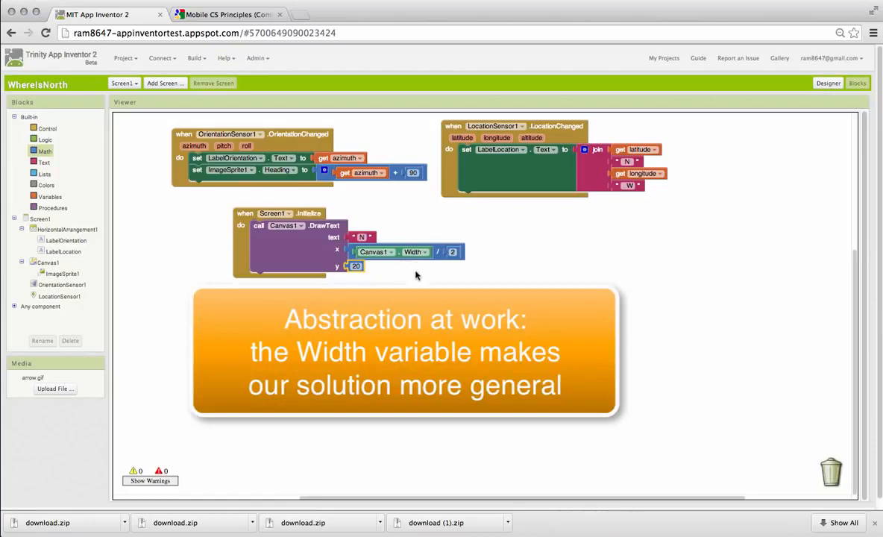